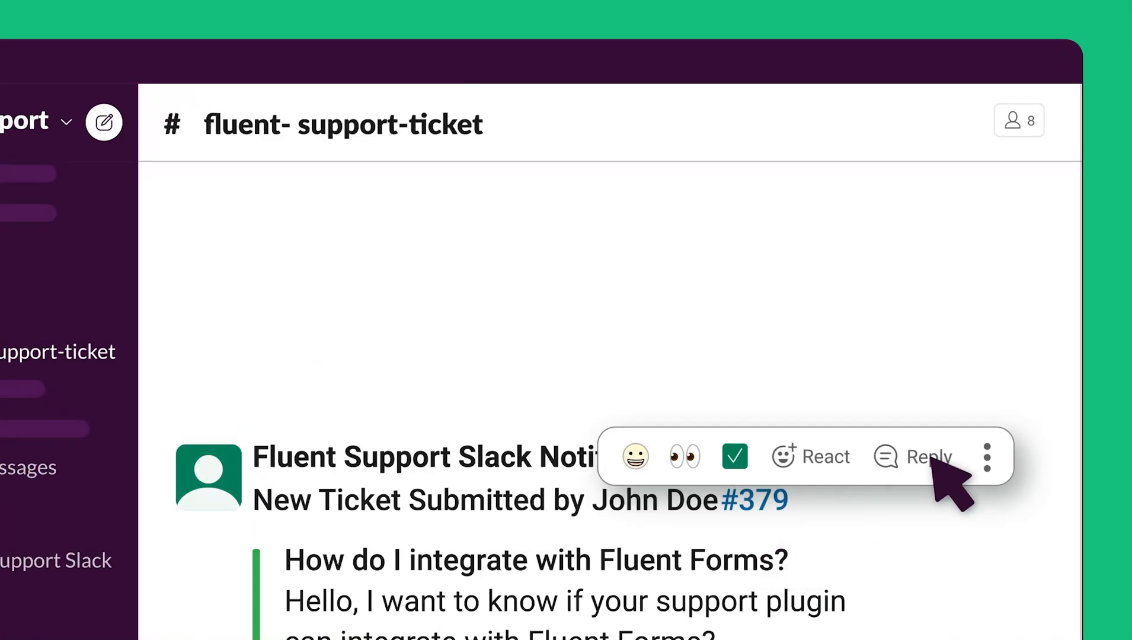
Launch the FluentSupport Integration workspace and post 'Let's get started' in #general.
{"action": "left_click", "coordinate": [918, 457]}
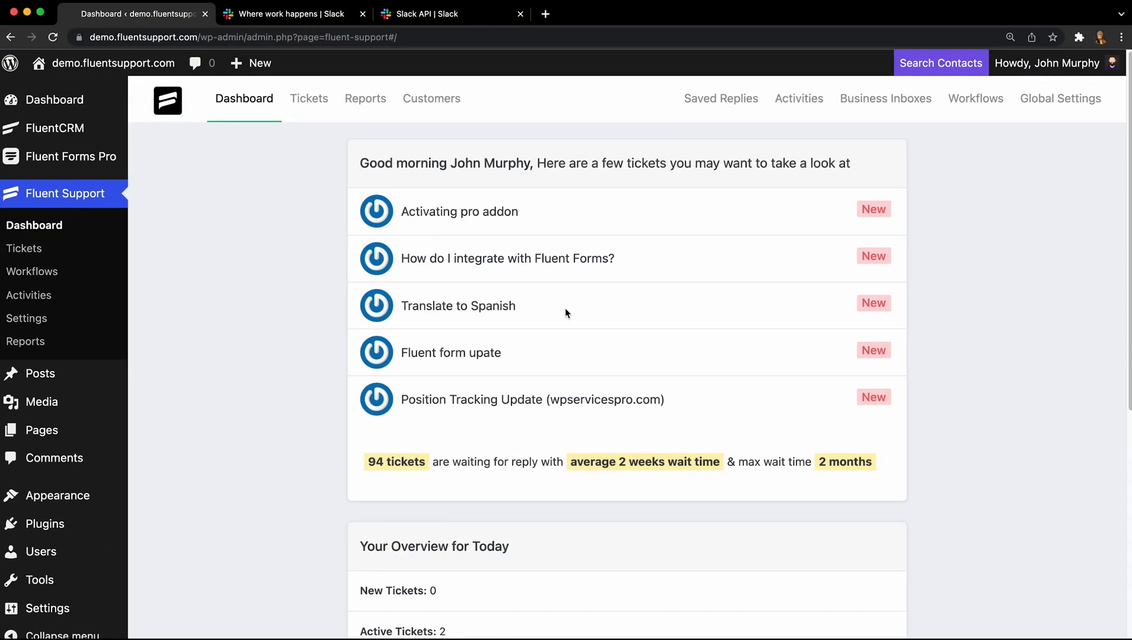
{"action": "left_click", "coordinate": [291, 14]}
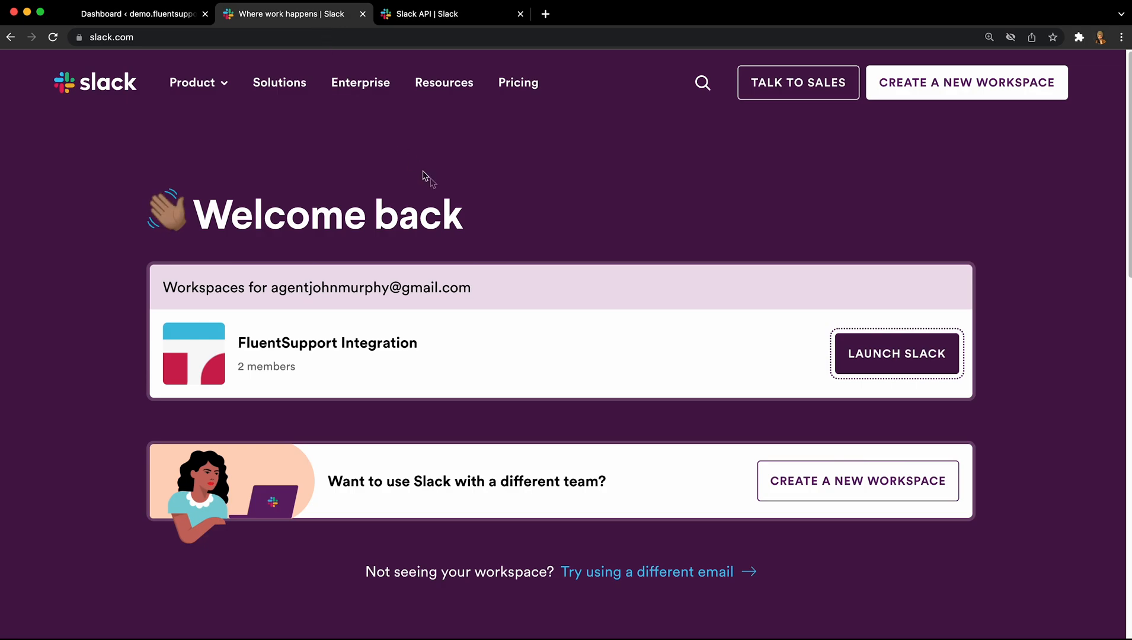
{"action": "left_click", "coordinate": [896, 353]}
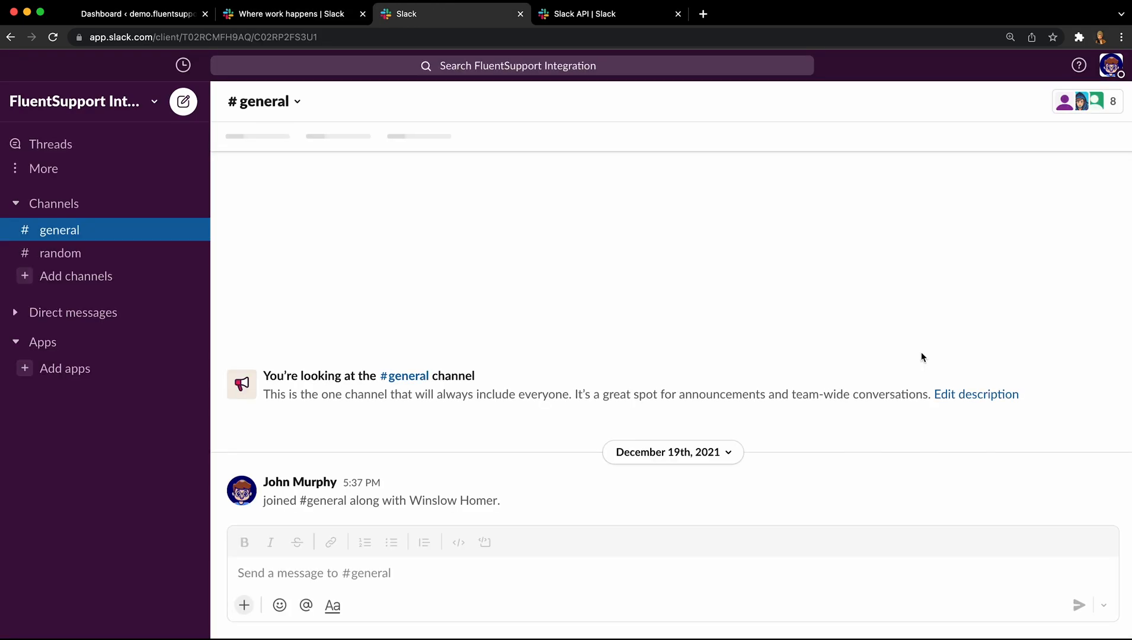
{"action": "type", "text": "Let's get started"}
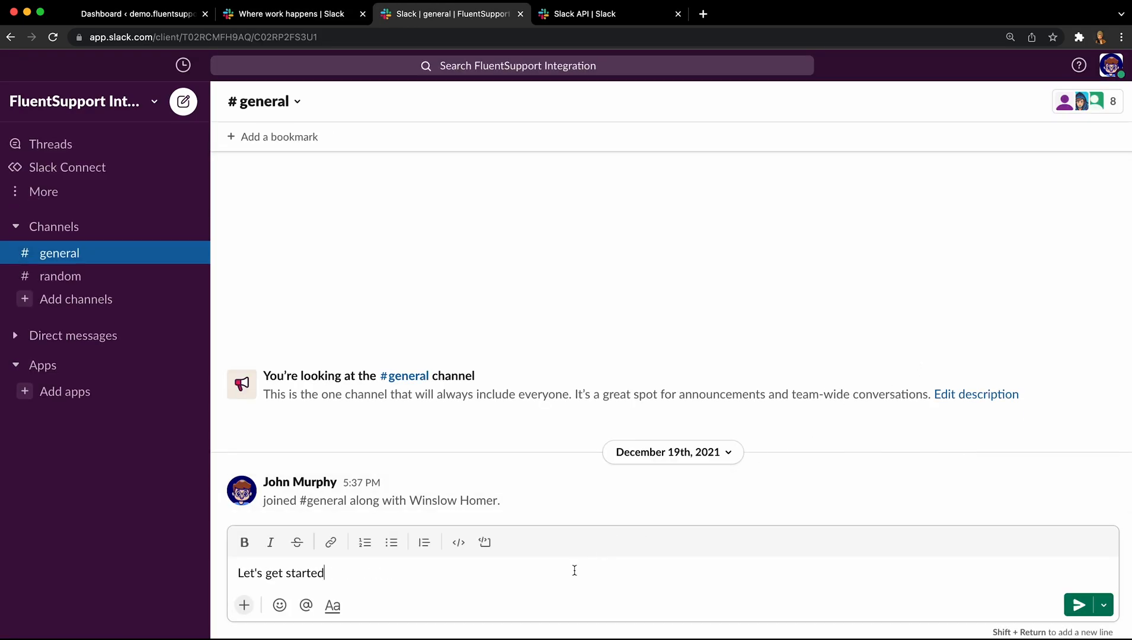
{"action": "key", "text": "Return"}
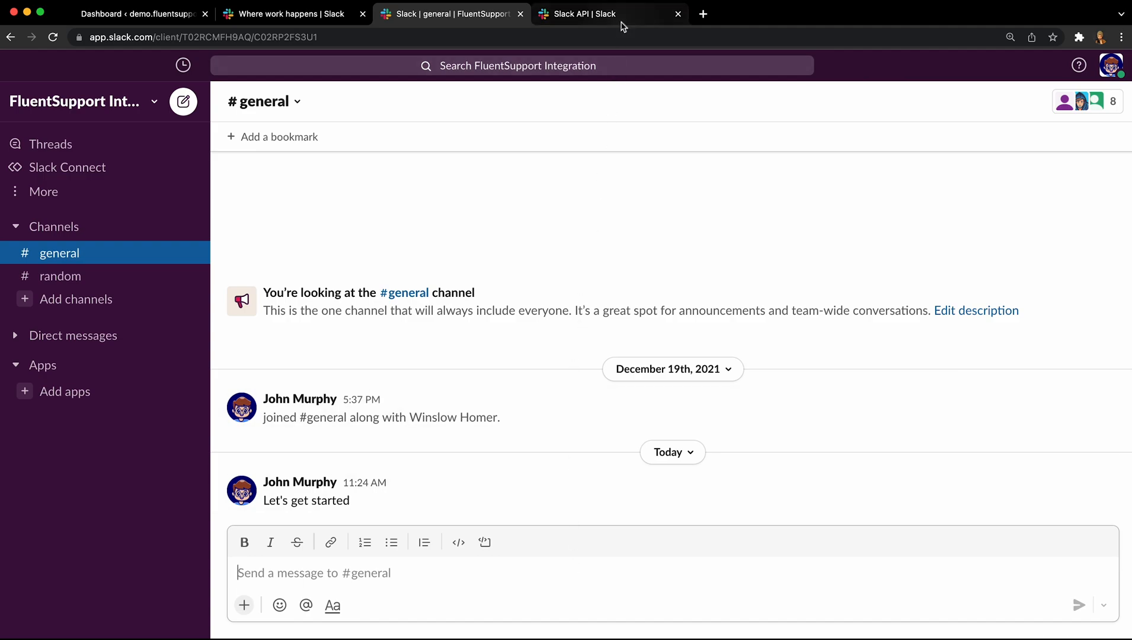
Create a from-scratch app 'Fluent Support Slack Integration' in the FluentSupport Integration workspace.
{"action": "left_click", "coordinate": [609, 13]}
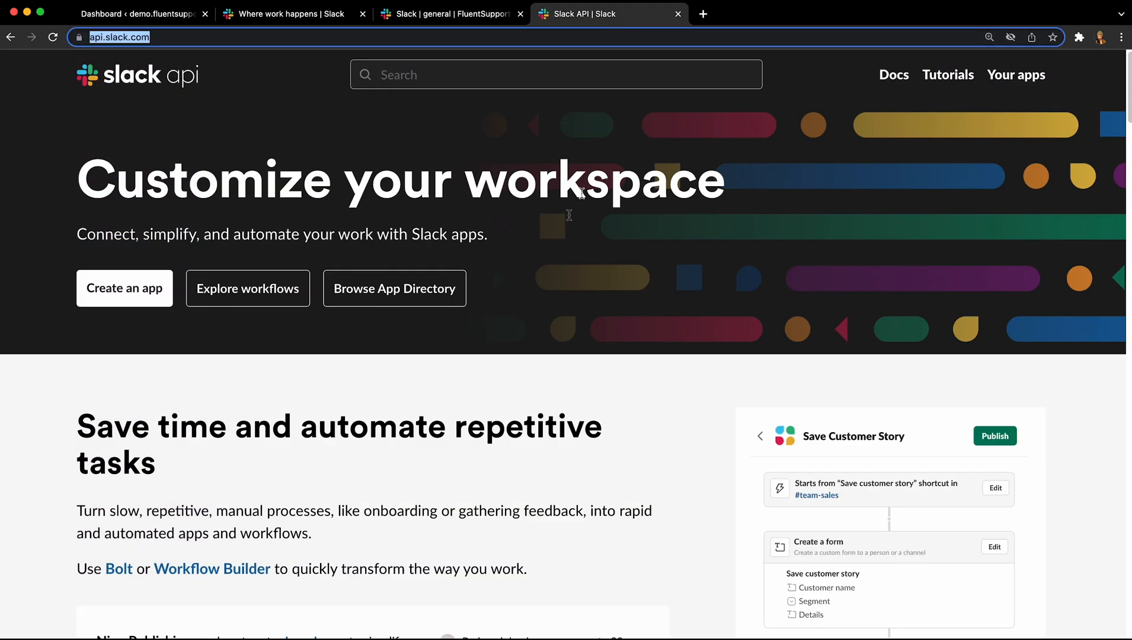
{"action": "left_click", "coordinate": [125, 289]}
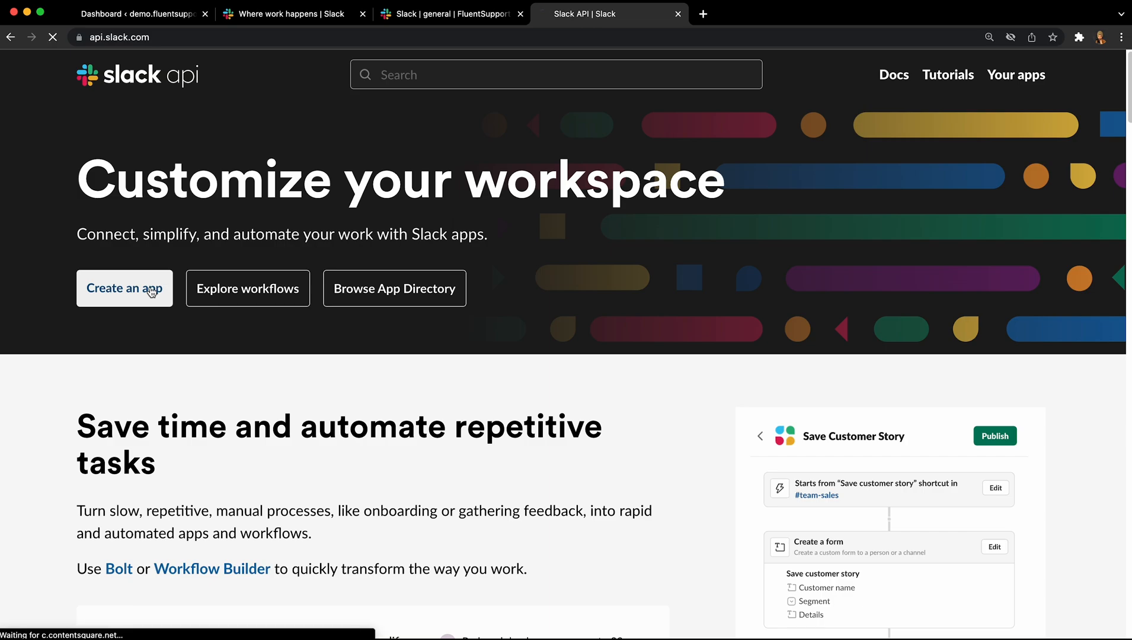
{"action": "left_click", "coordinate": [124, 289]}
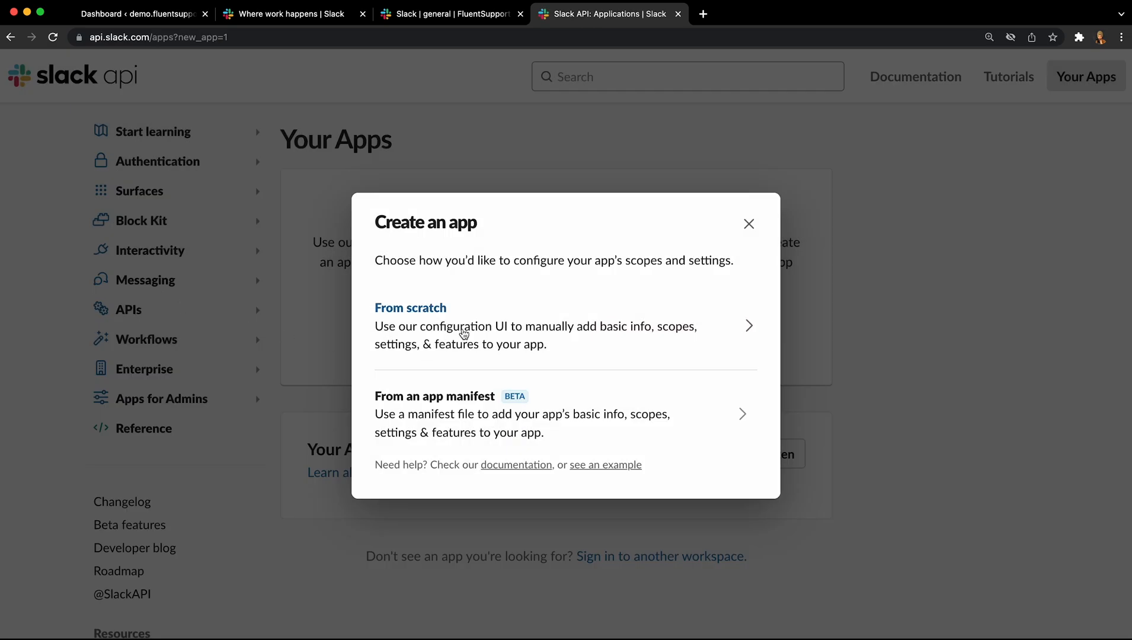
{"action": "left_click", "coordinate": [409, 308]}
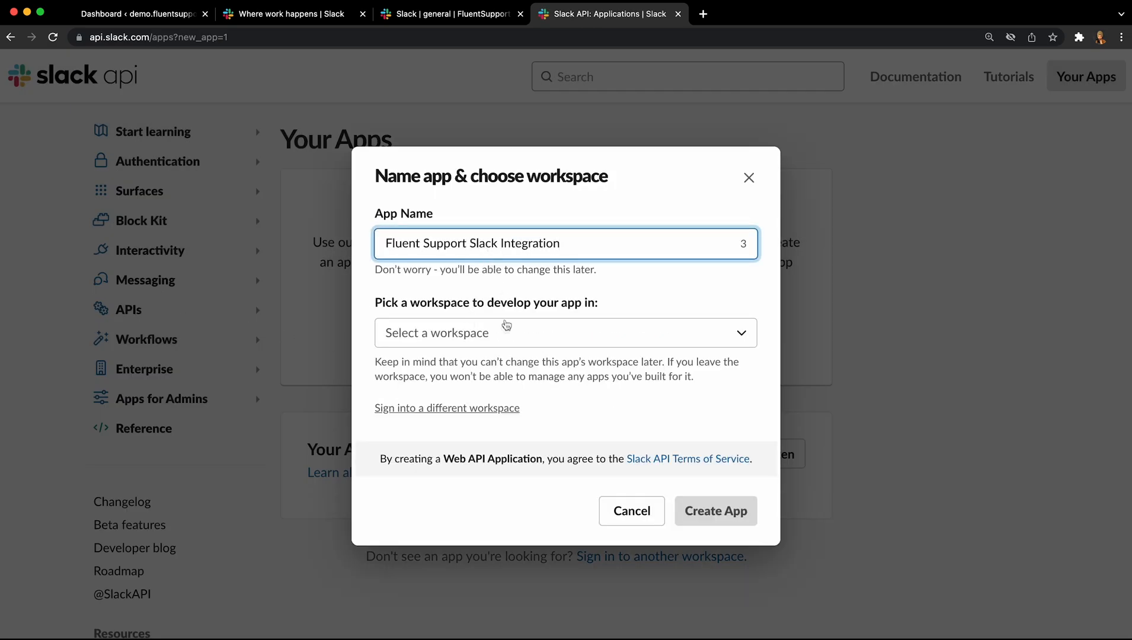
{"action": "left_click", "coordinate": [703, 510]}
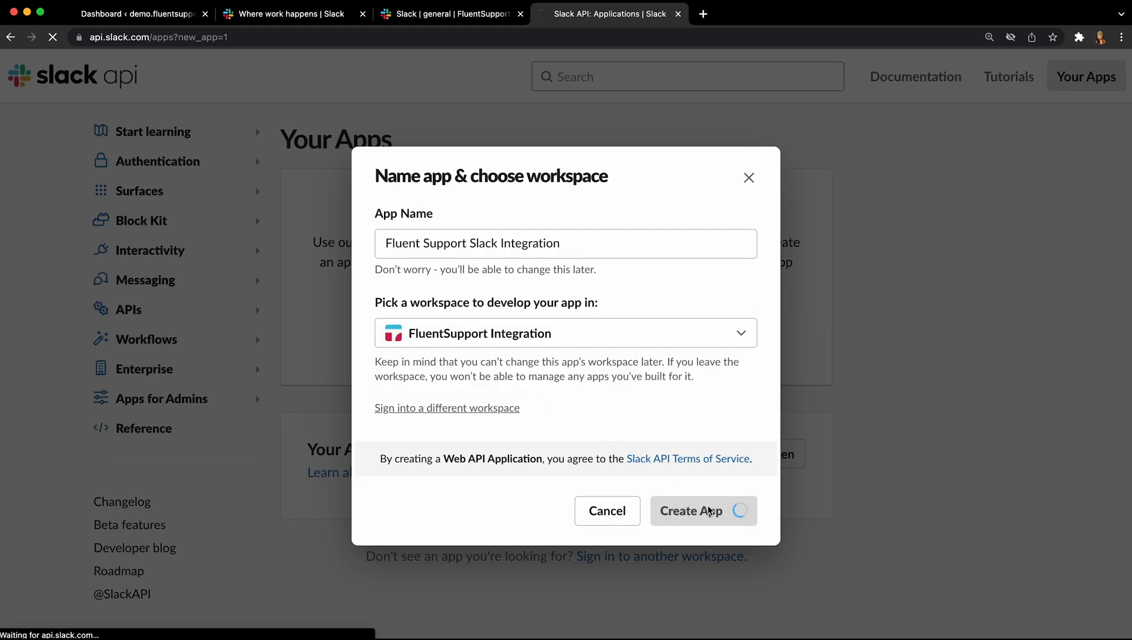
{"action": "left_click", "coordinate": [702, 511]}
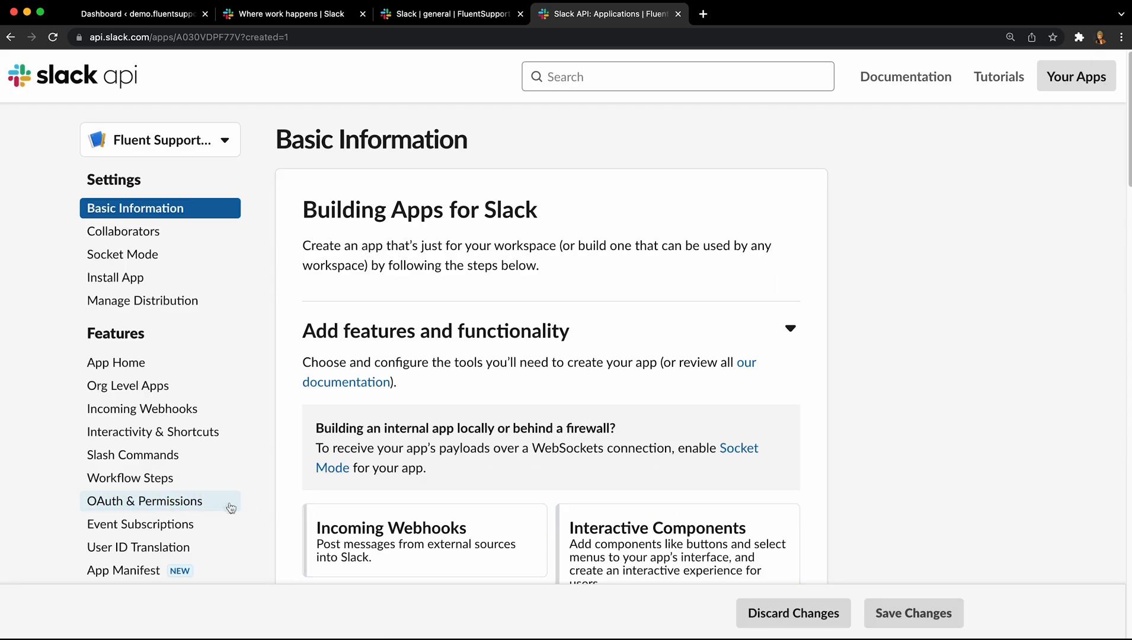
Add the chat:write bot token scope under OAuth & Permissions.
{"action": "left_click", "coordinate": [145, 502]}
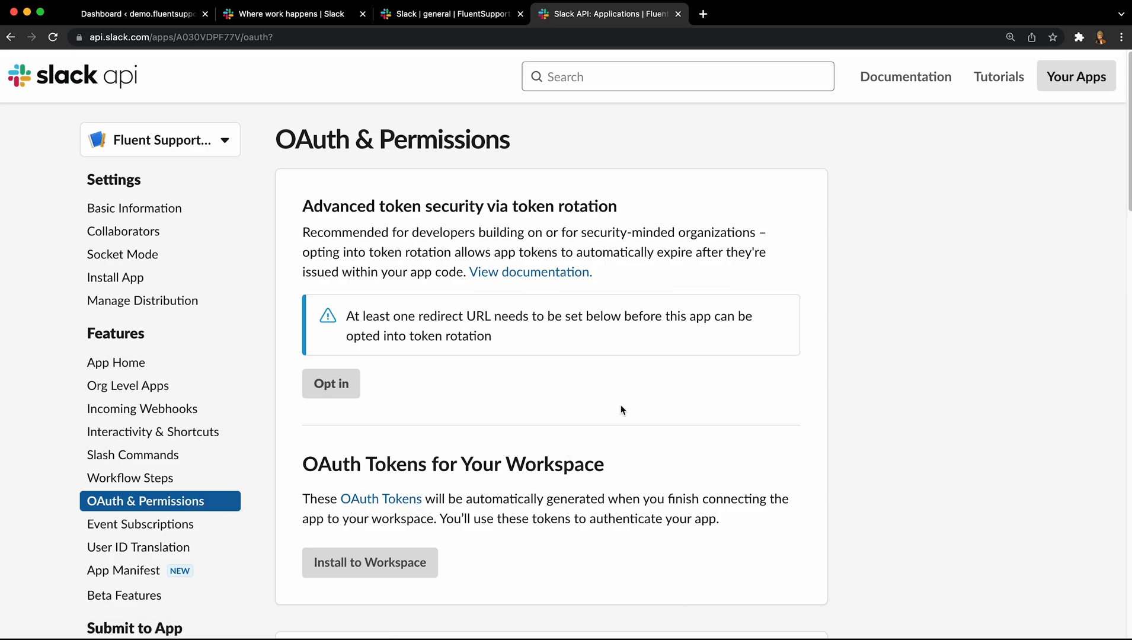
{"action": "scroll", "scroll_direction": "down", "scroll_amount": 3}
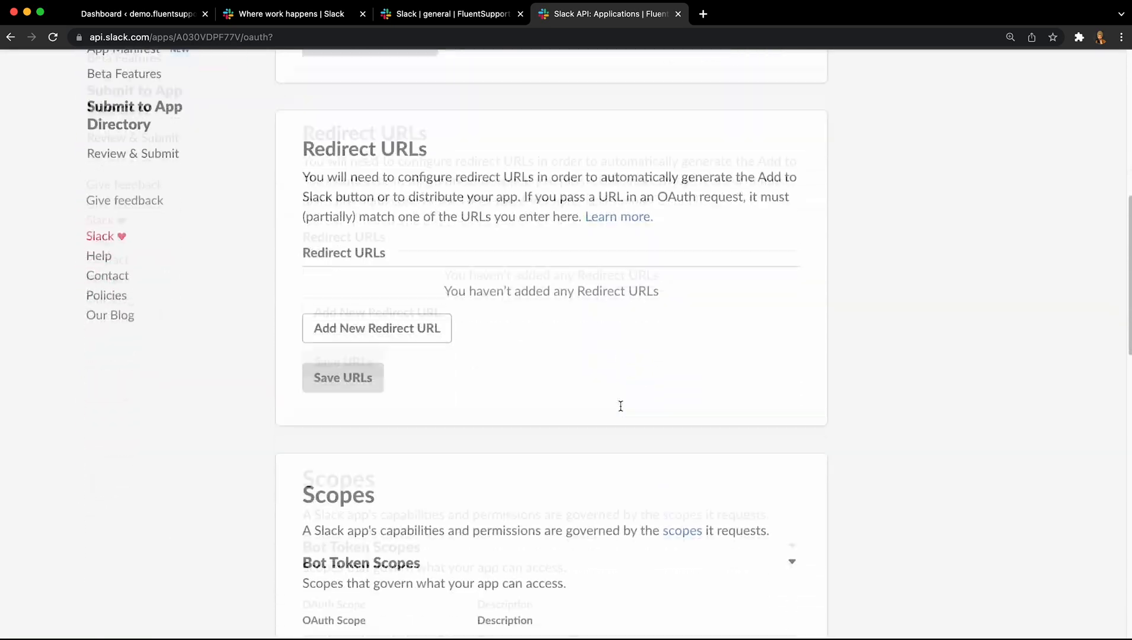
{"action": "scroll", "scroll_direction": "down", "scroll_amount": 3}
{"action": "type", "text": "chat"}
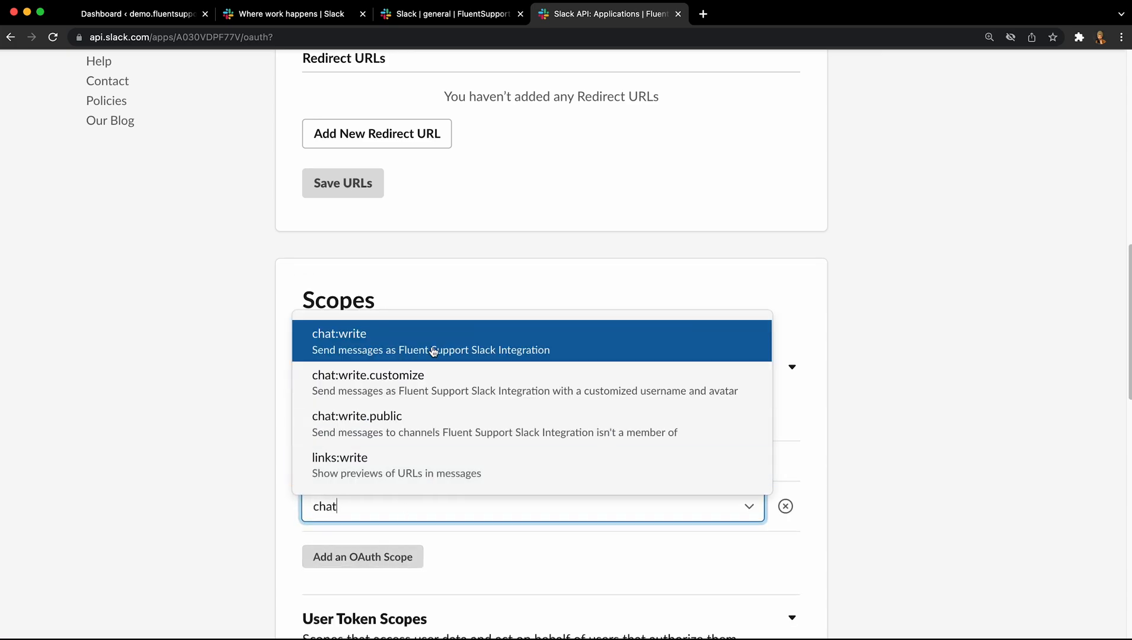
{"action": "left_click", "coordinate": [339, 340]}
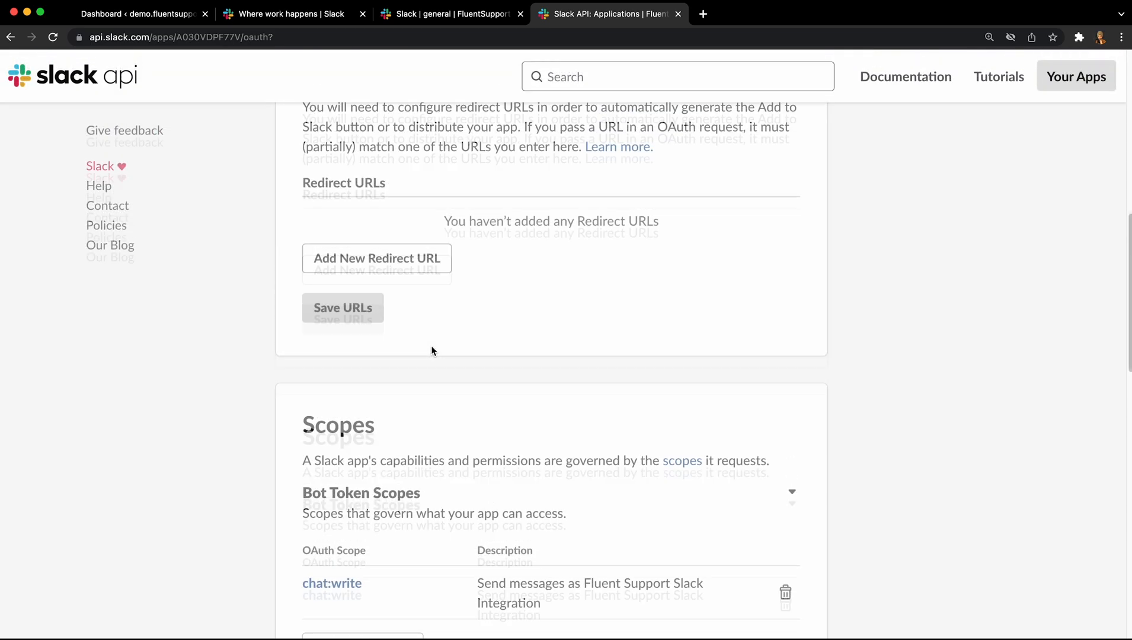
Install the app to the FluentSupport Integration workspace and allow its access.
{"action": "scroll", "scroll_direction": "up", "scroll_amount": 3}
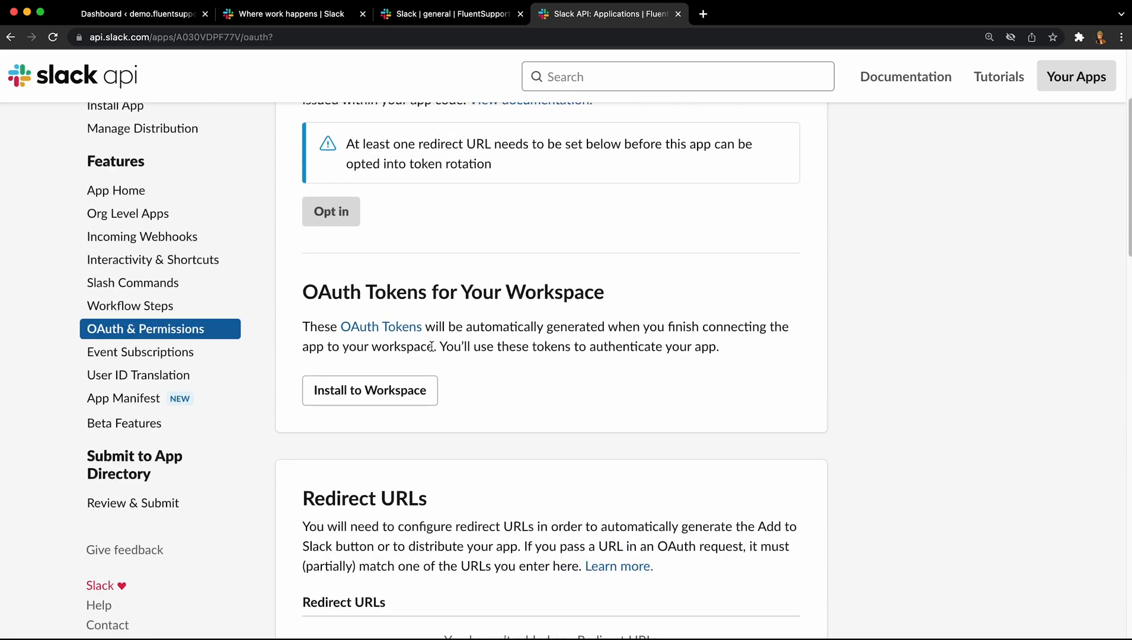
{"action": "left_click", "coordinate": [369, 390]}
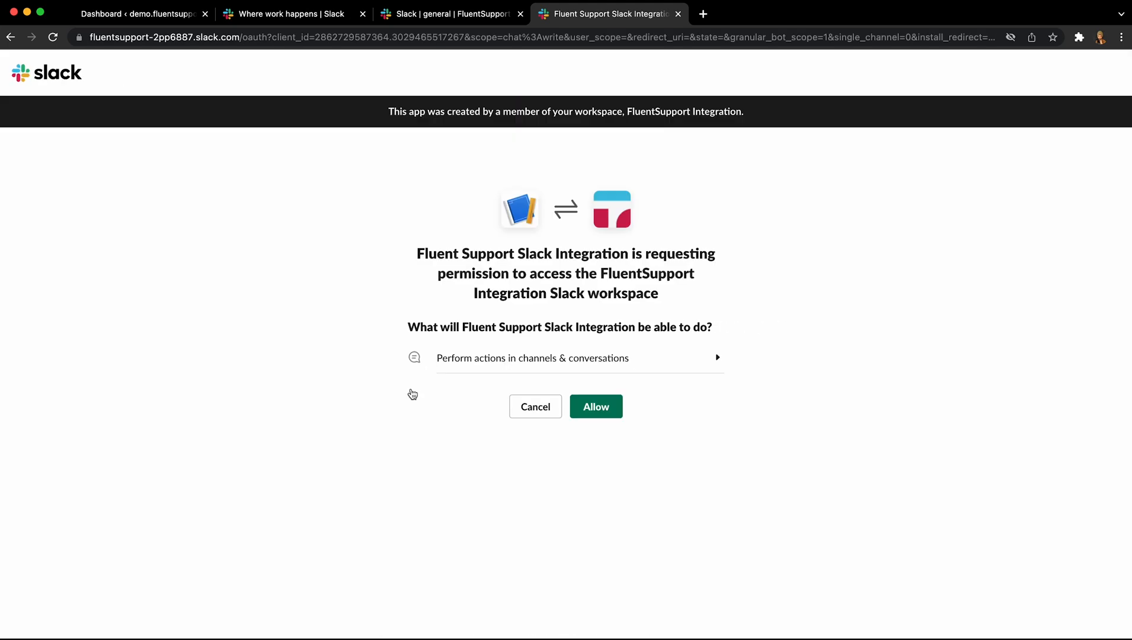
{"action": "left_click", "coordinate": [595, 406]}
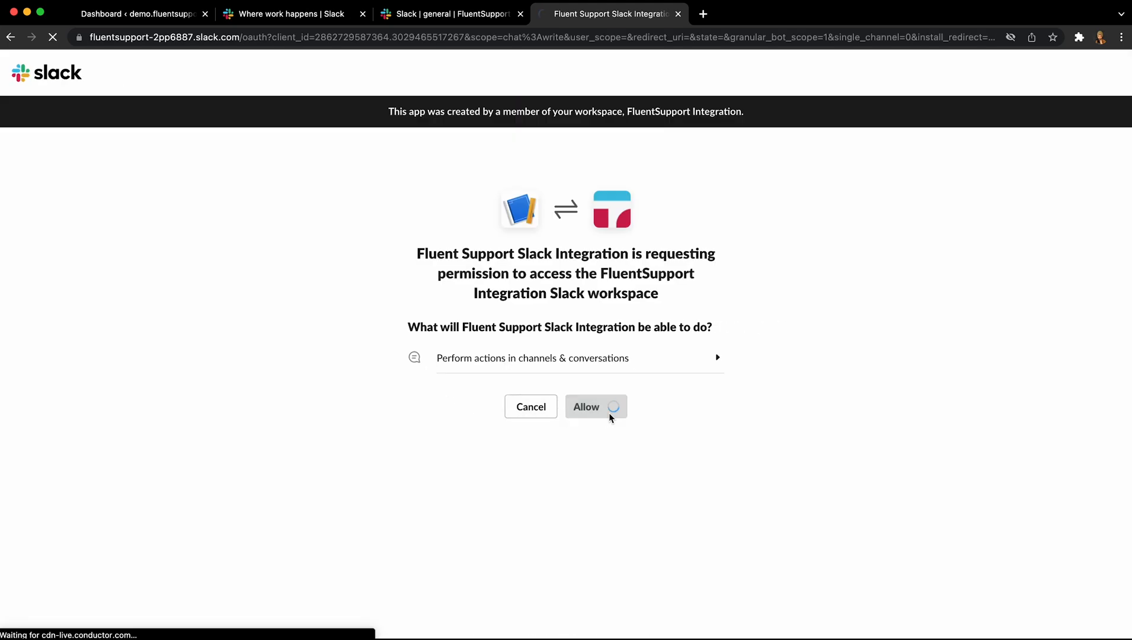
{"action": "left_click", "coordinate": [586, 406]}
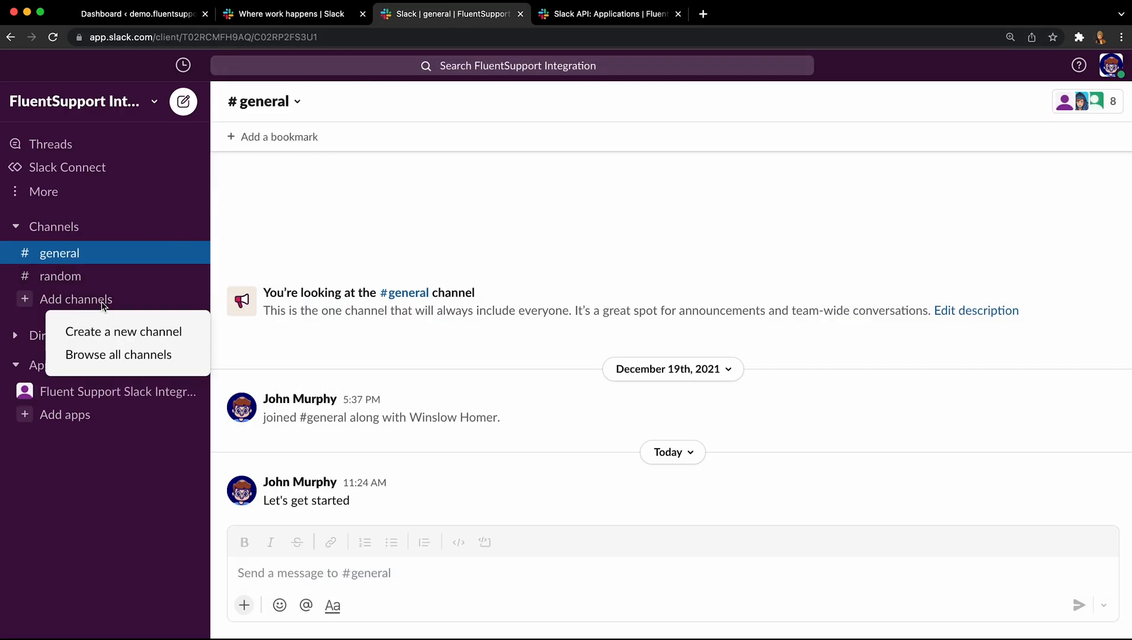
Create the #fluentsupport channel with all members and view its channel ID in the details.
{"action": "left_click", "coordinate": [123, 331]}
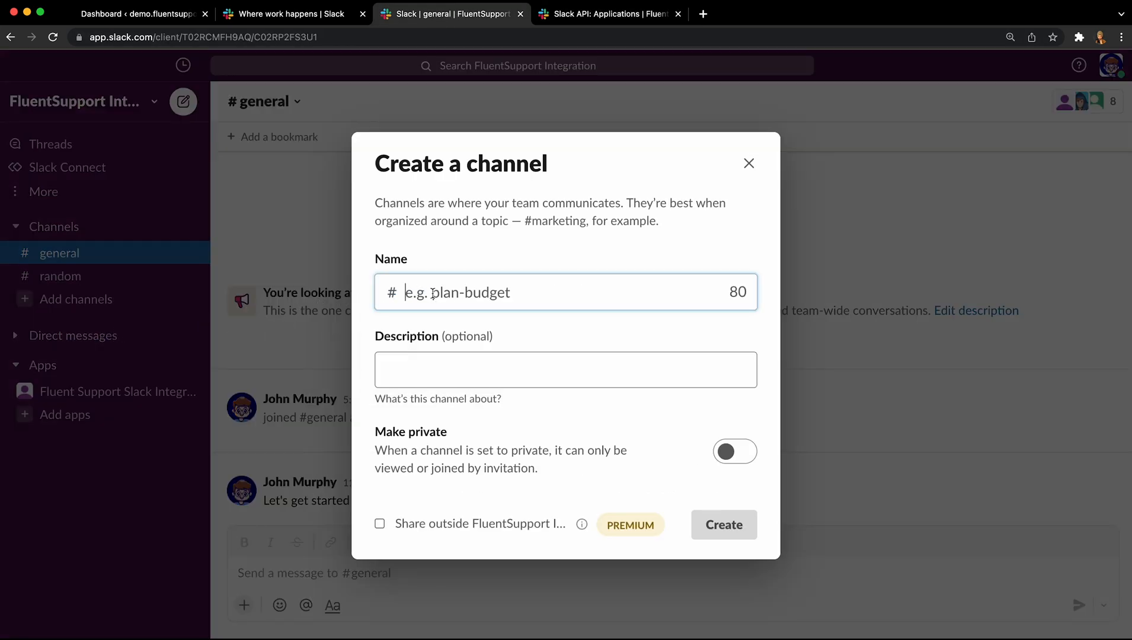
{"action": "left_click", "coordinate": [723, 525]}
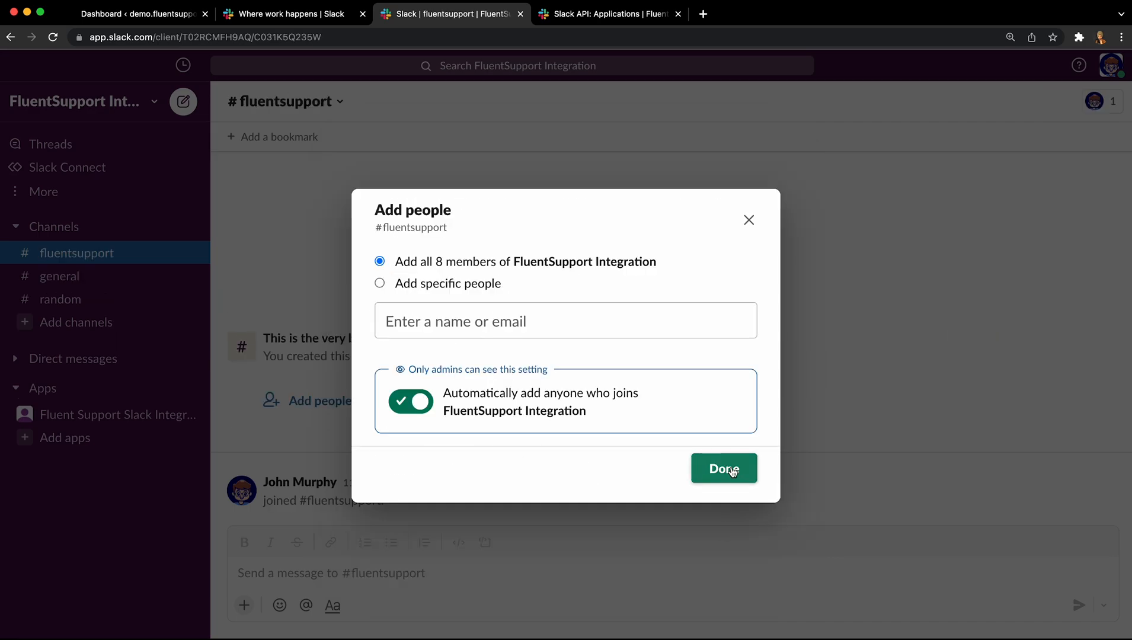
{"action": "left_click", "coordinate": [723, 467]}
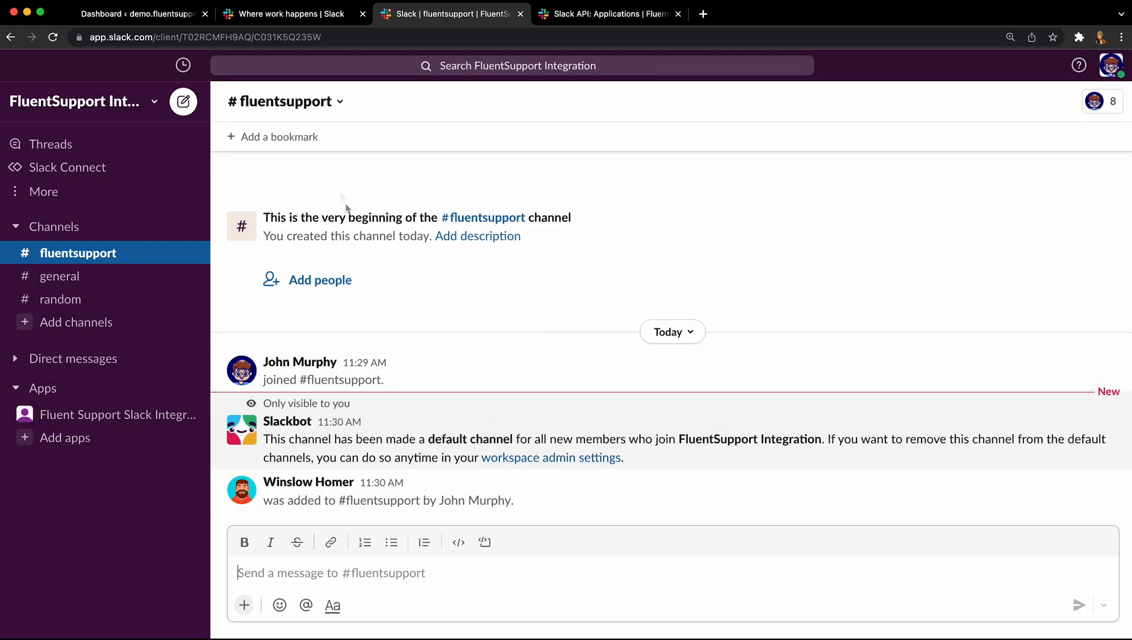
{"action": "left_click", "coordinate": [279, 101]}
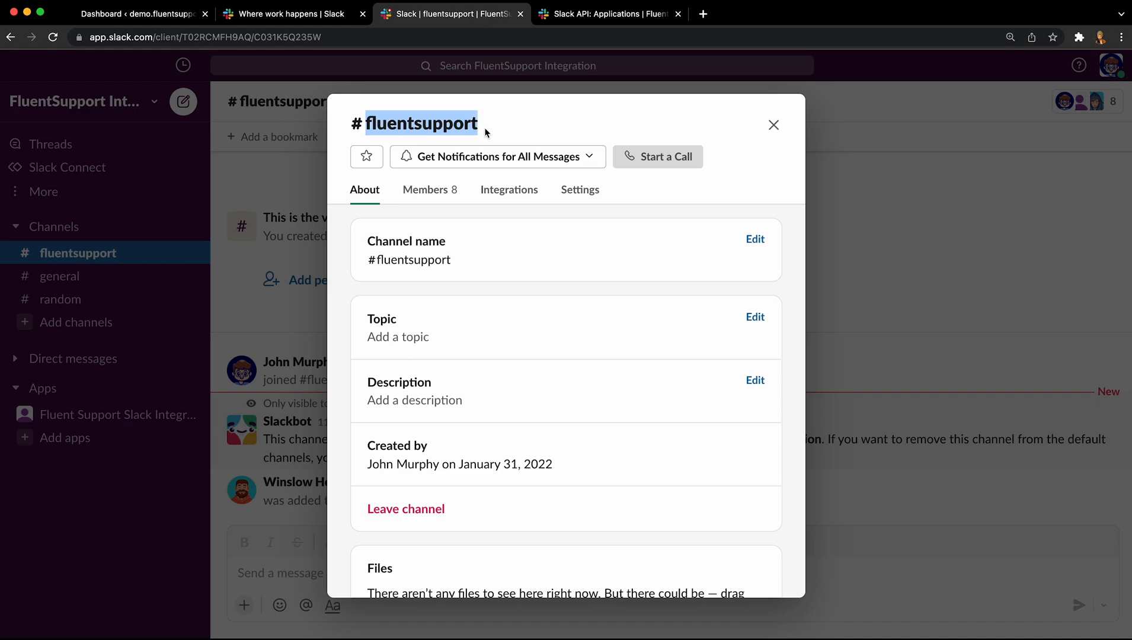
{"action": "scroll", "scroll_direction": "down", "scroll_amount": 3}
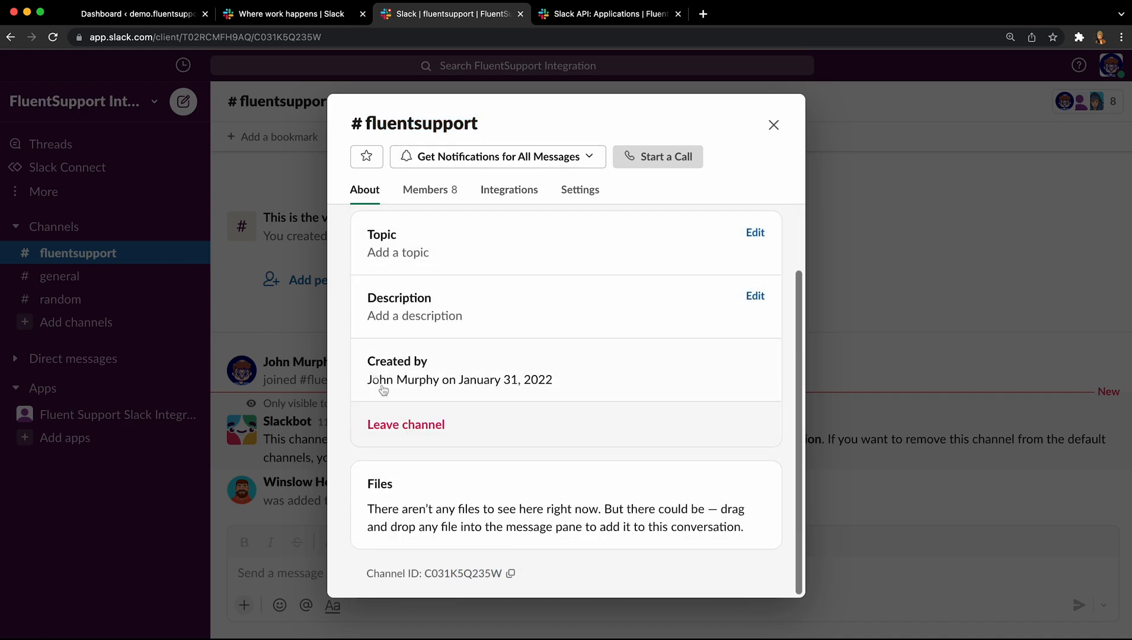
{"action": "left_click", "coordinate": [138, 14]}
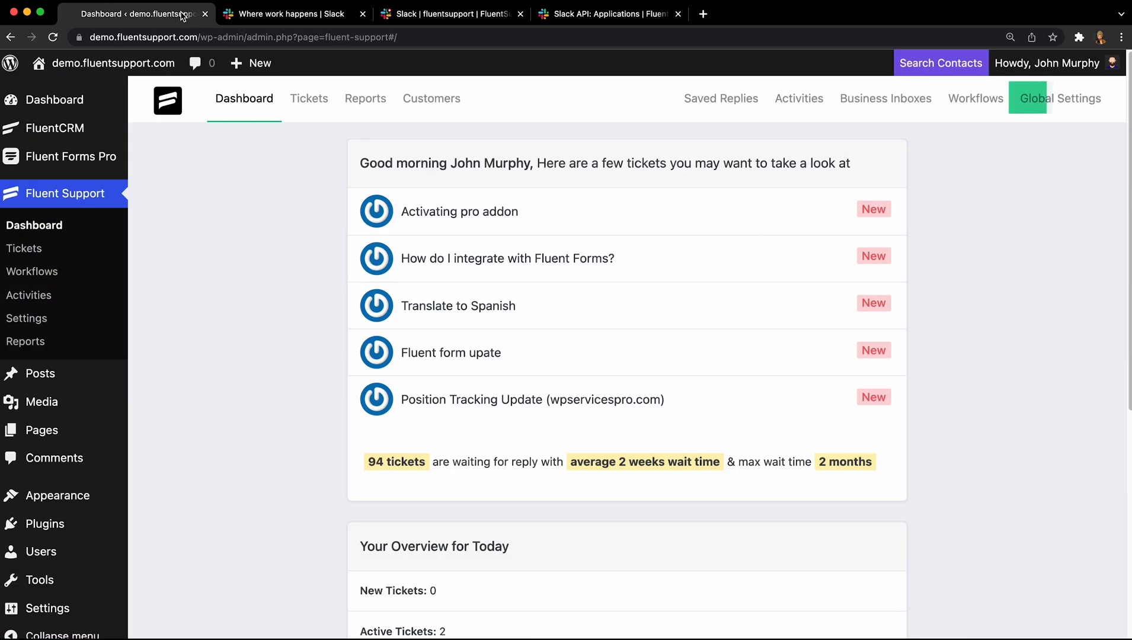
Reach the Slack settings under Global Settings > Notification Integrations.
{"action": "left_click", "coordinate": [1060, 98]}
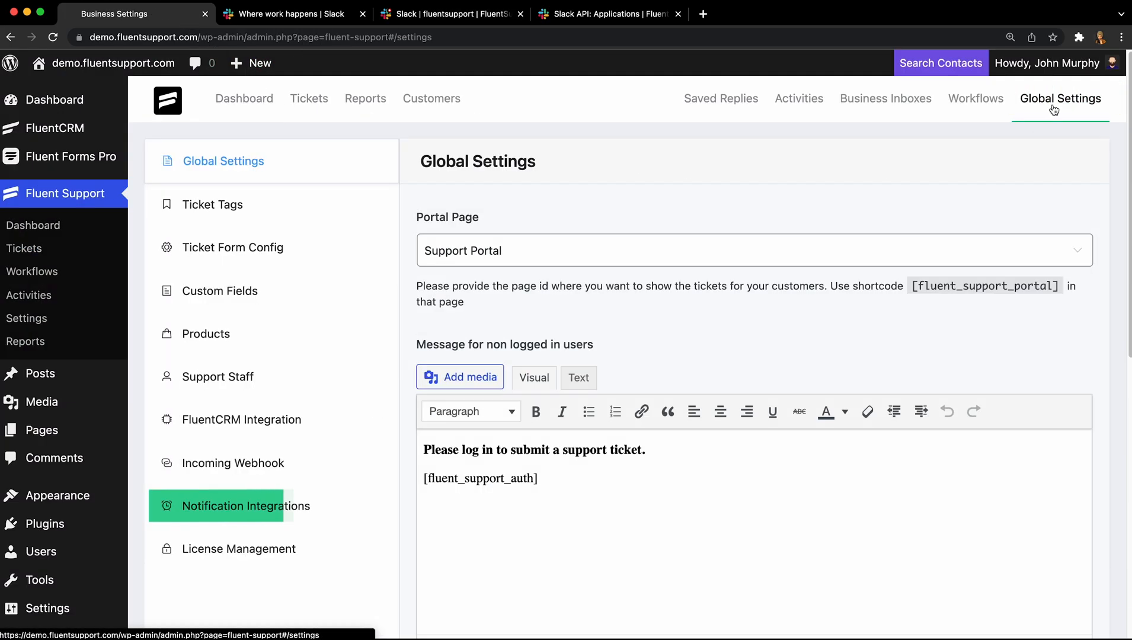
{"action": "left_click", "coordinate": [247, 506]}
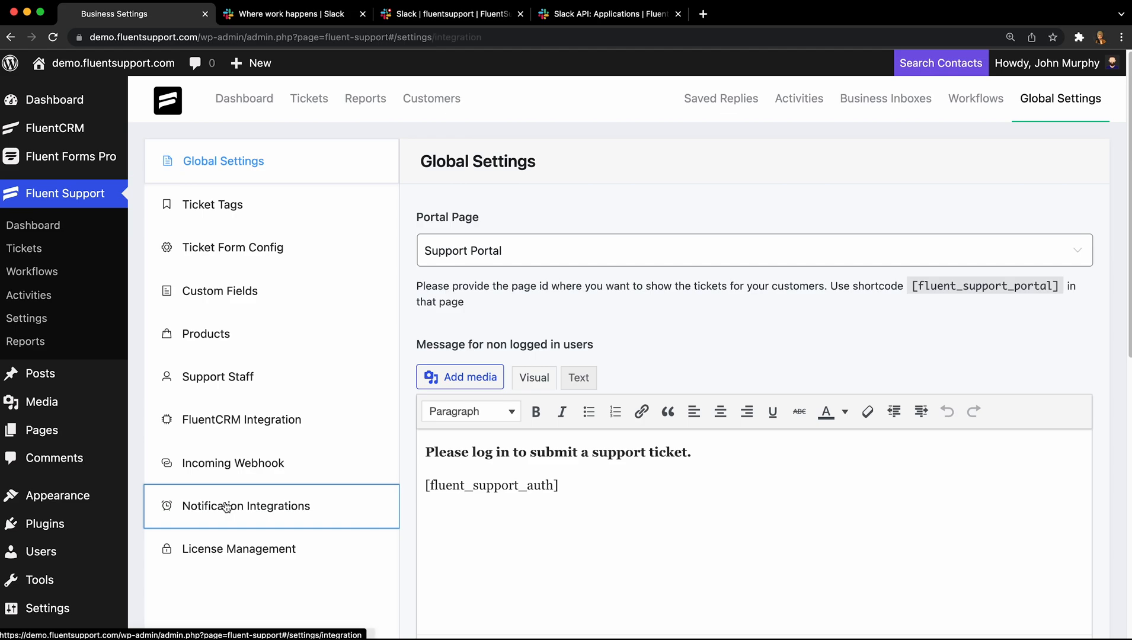
{"action": "left_click", "coordinate": [246, 505]}
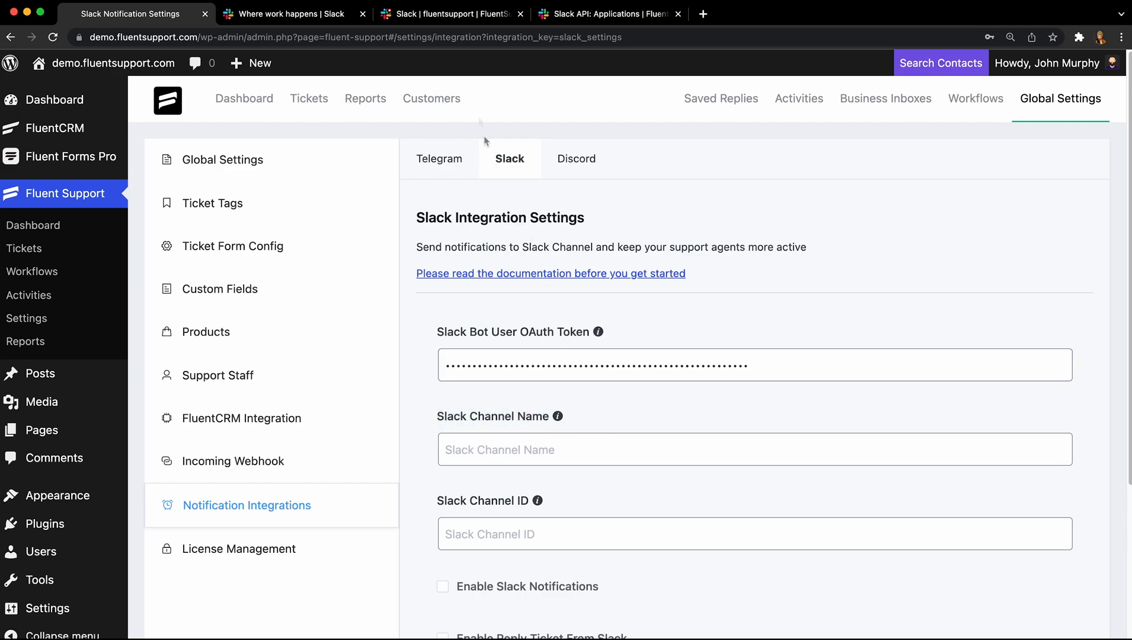
{"action": "left_click", "coordinate": [451, 14]}
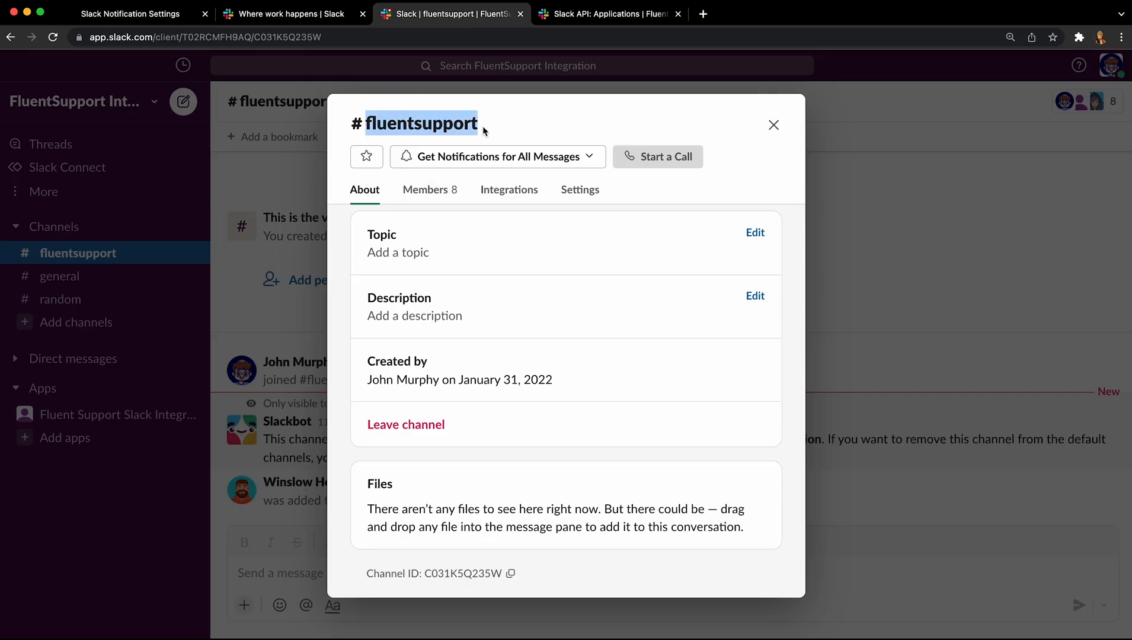
{"action": "left_click", "coordinate": [130, 14]}
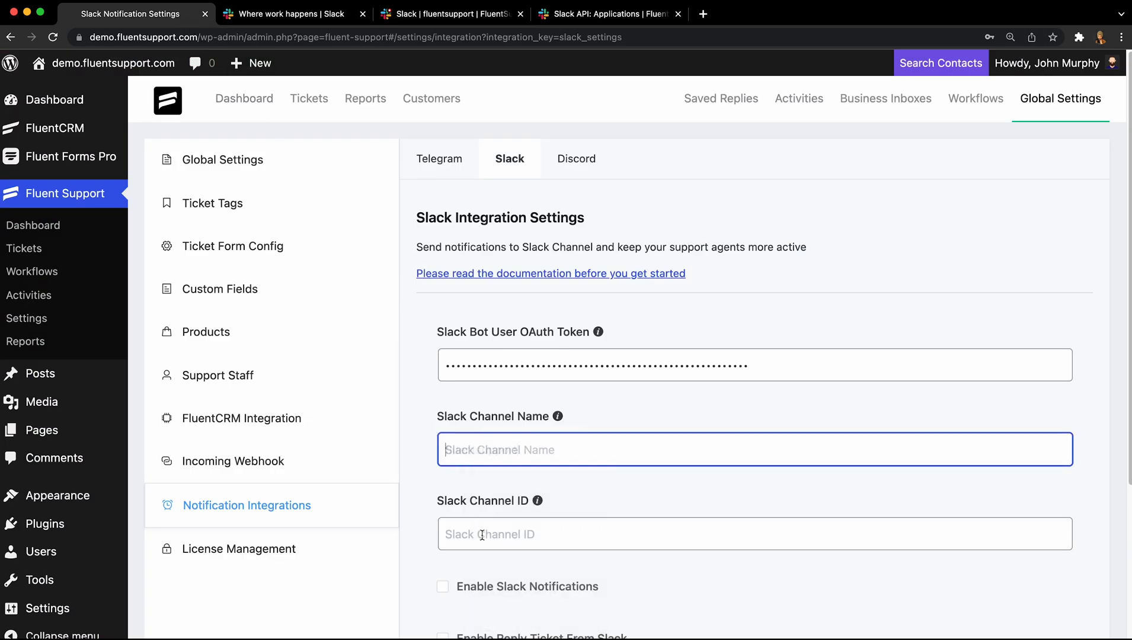
{"action": "left_click", "coordinate": [448, 15]}
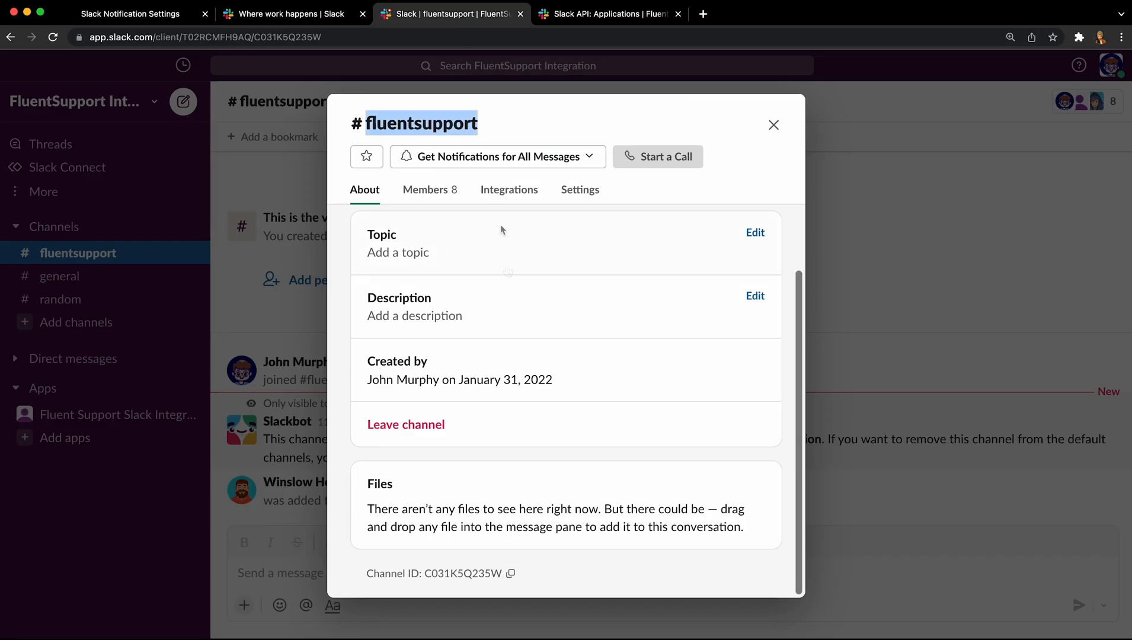
{"action": "left_click", "coordinate": [130, 14]}
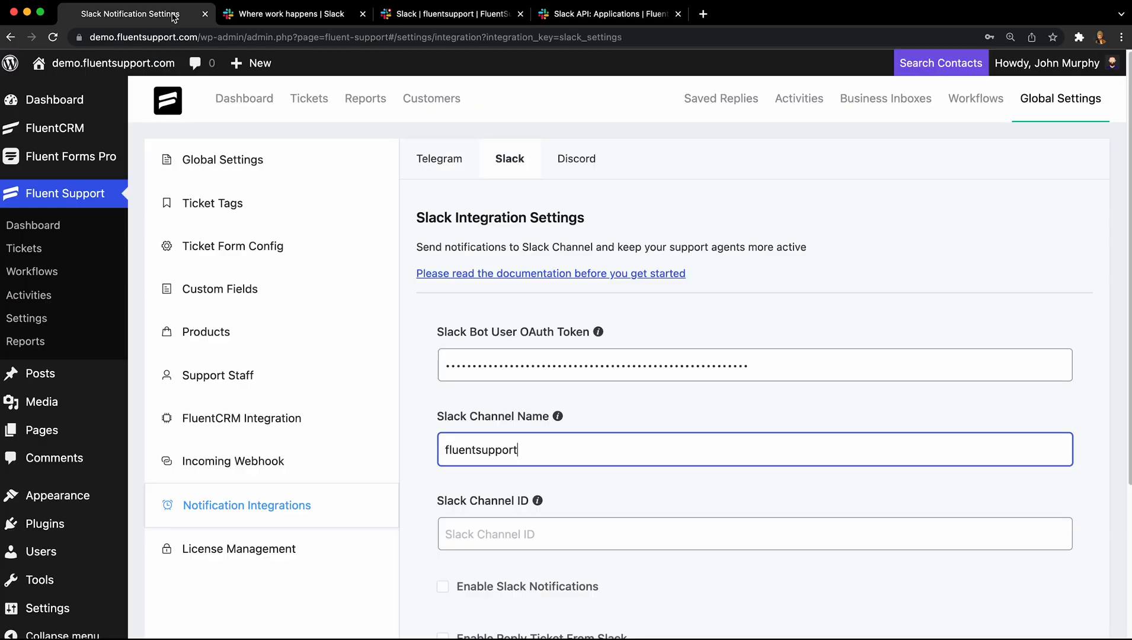
{"action": "type", "text": "C031K5Q235W"}
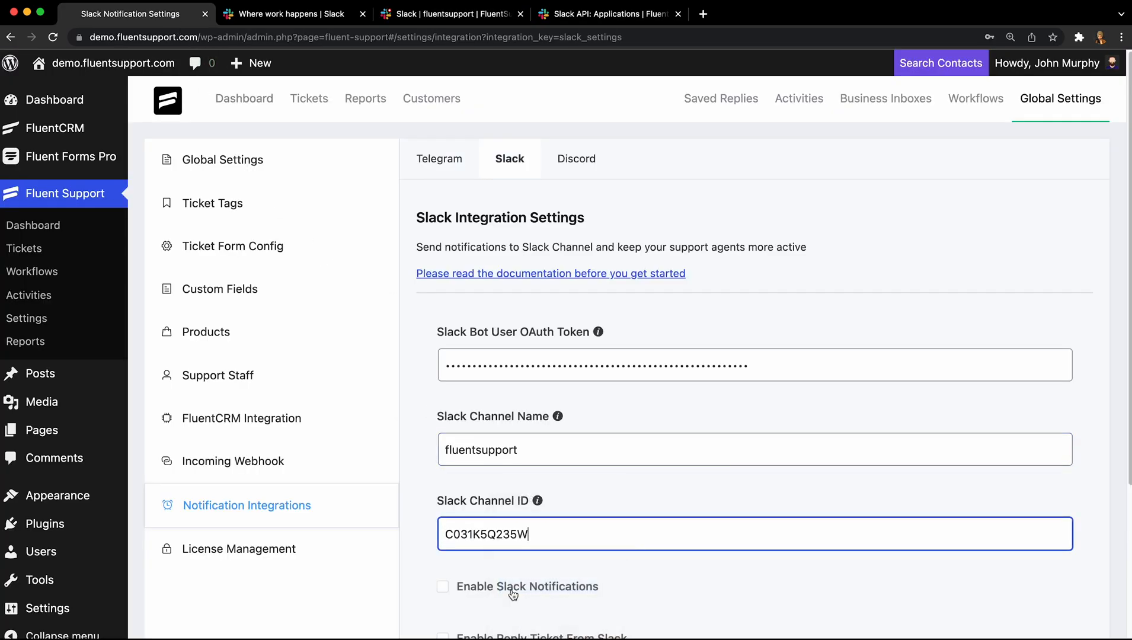
Enable Slack Notifications in the integration form.
{"action": "scroll", "scroll_direction": "down", "scroll_amount": 3}
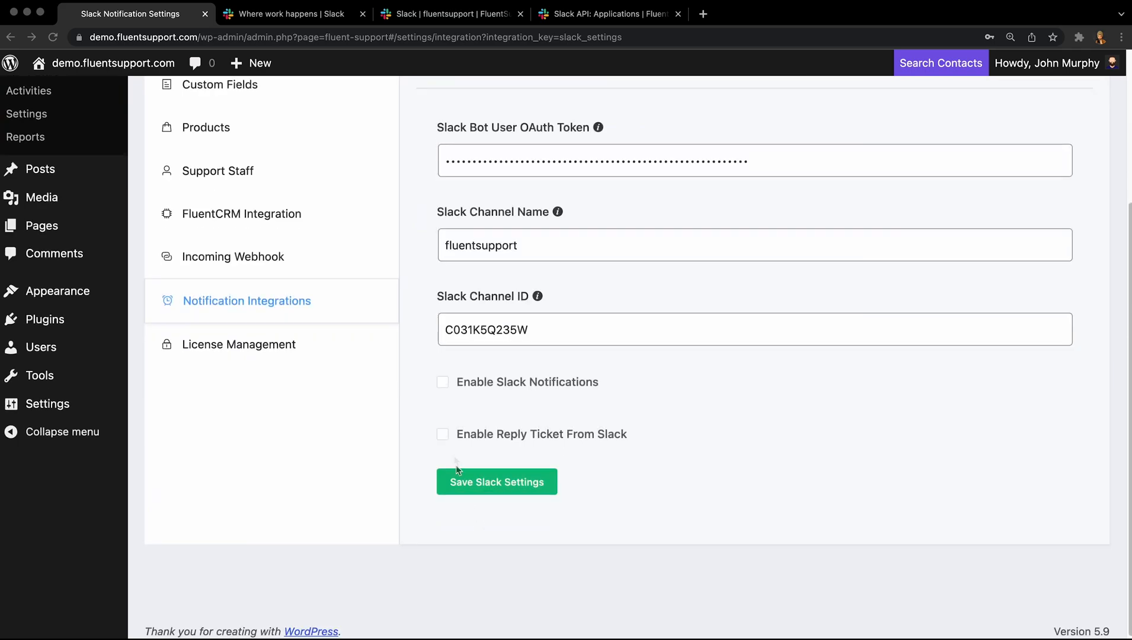
{"action": "left_click", "coordinate": [443, 383]}
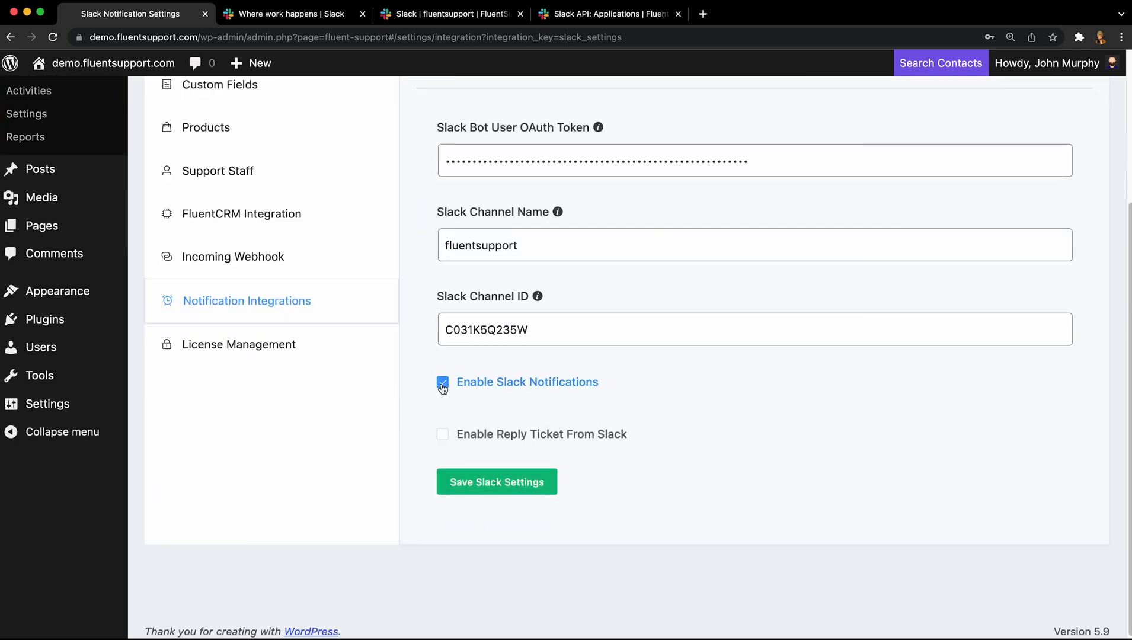
{"action": "left_click", "coordinate": [442, 383]}
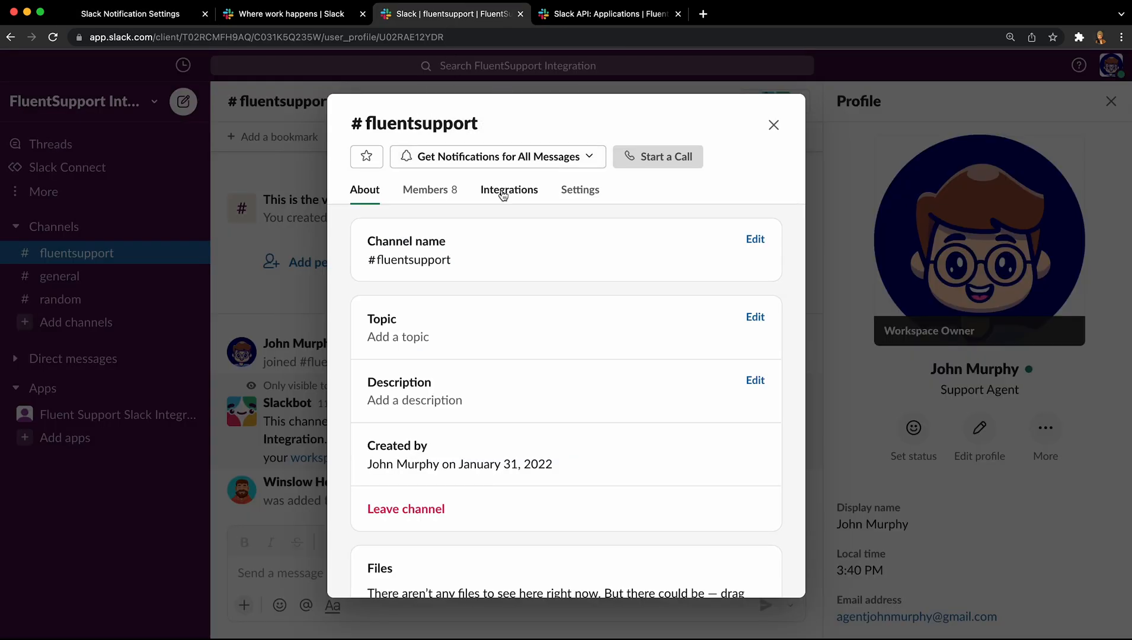
Check the #fluentsupport channel's Integrations list, close the details and return to Fluent Support.
{"action": "left_click", "coordinate": [508, 190]}
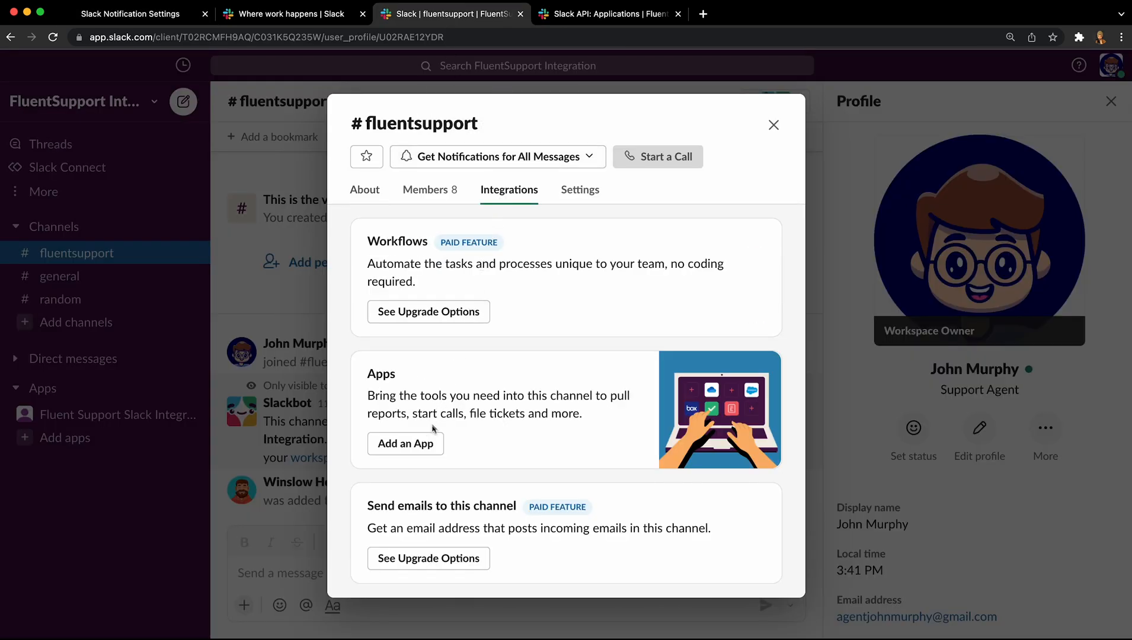
{"action": "left_click", "coordinate": [405, 444]}
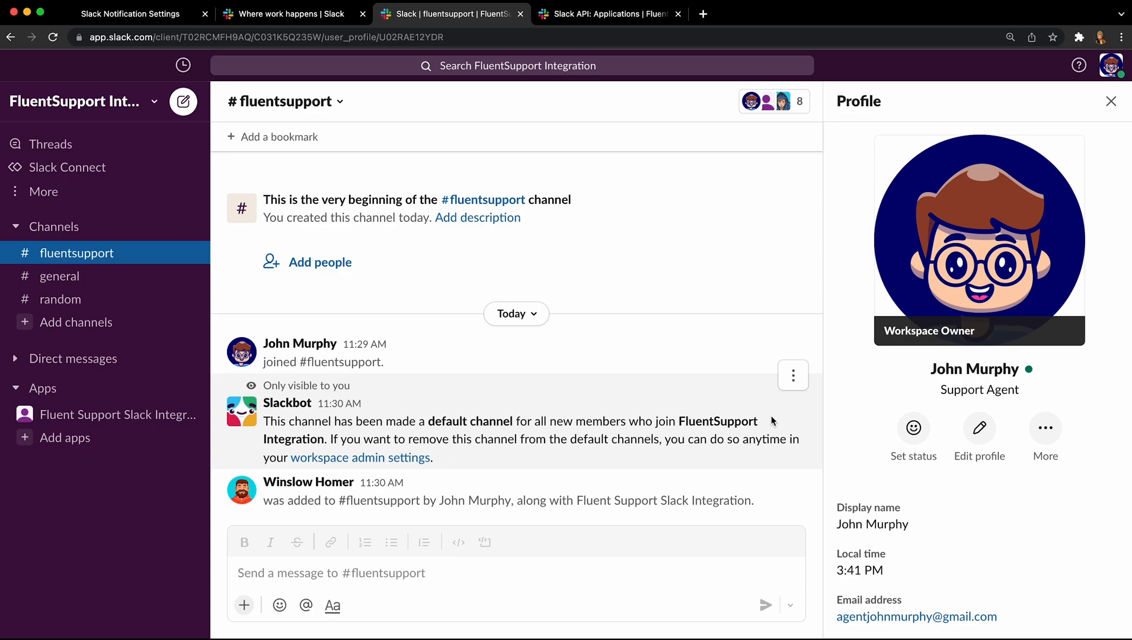
{"action": "mouse_move", "coordinate": [204, 82]}
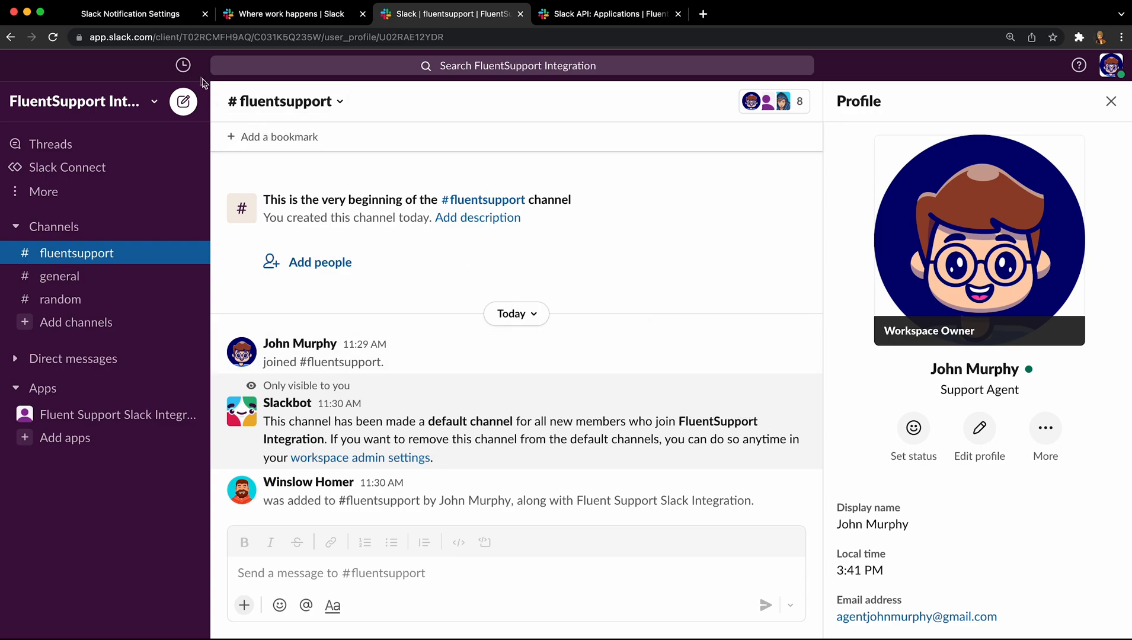
{"action": "left_click", "coordinate": [134, 15]}
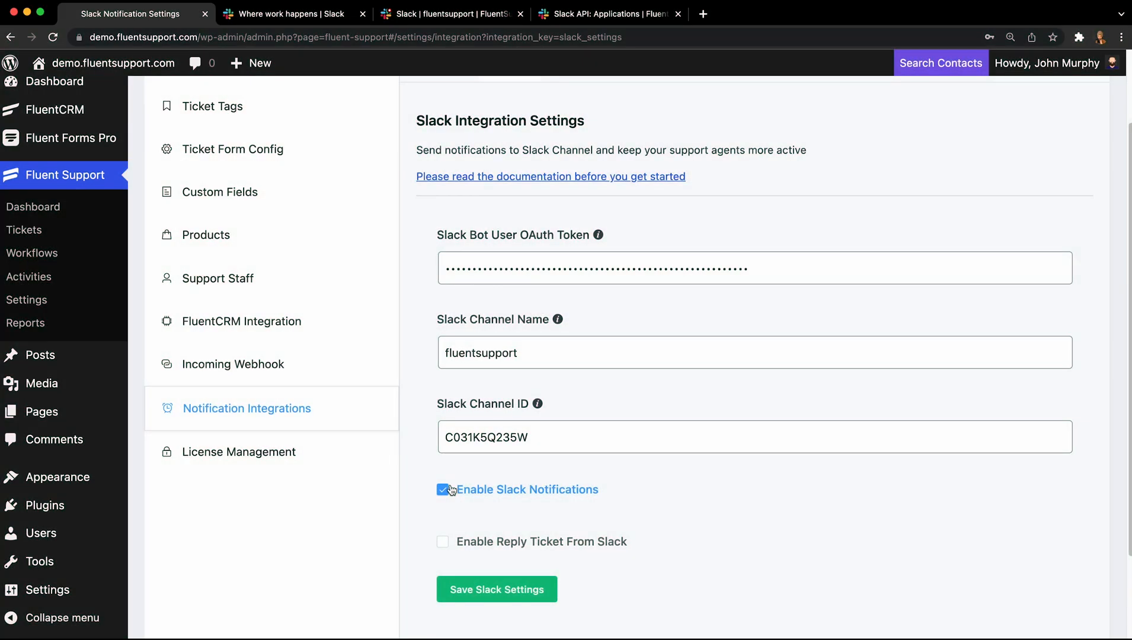
{"action": "left_click", "coordinate": [442, 542]}
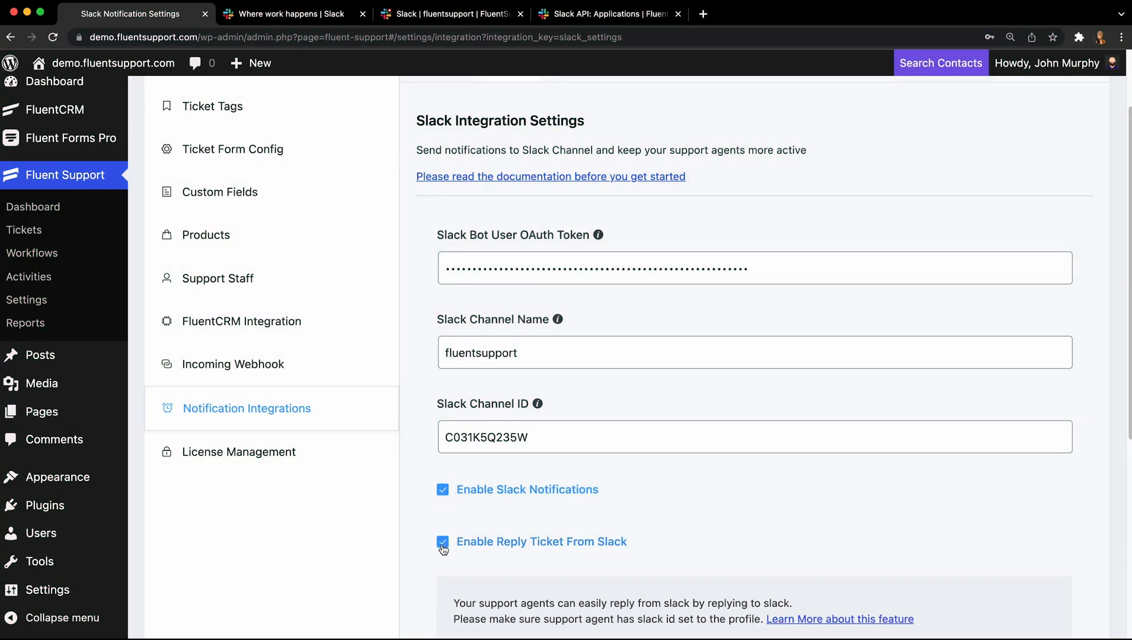
{"action": "scroll", "scroll_direction": "down", "scroll_amount": 3}
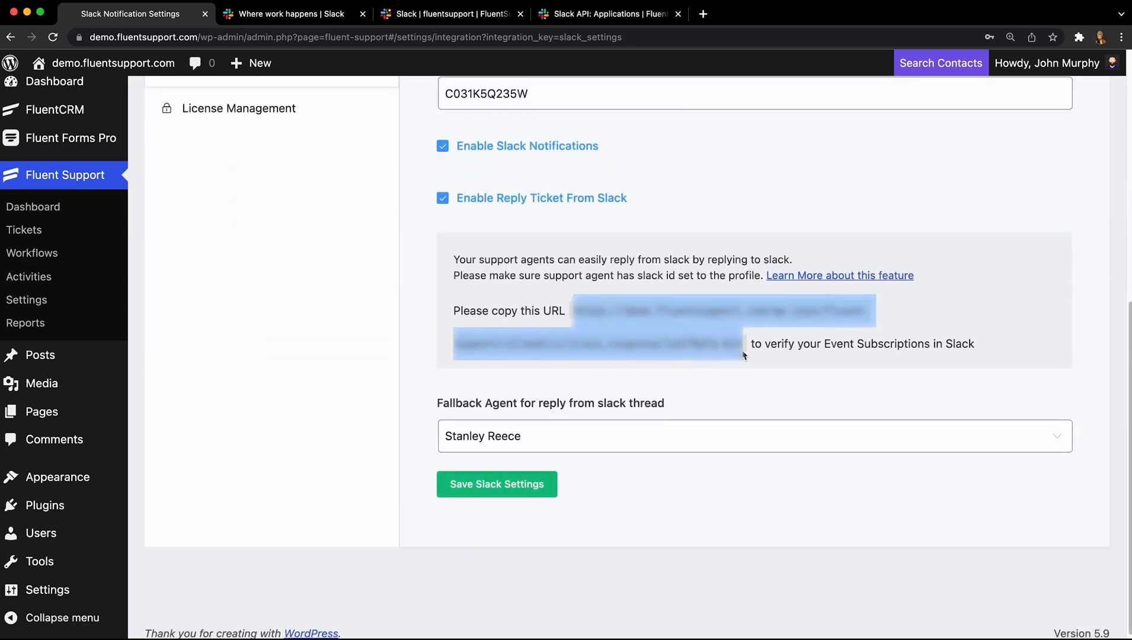
{"action": "mouse_move", "coordinate": [766, 383]}
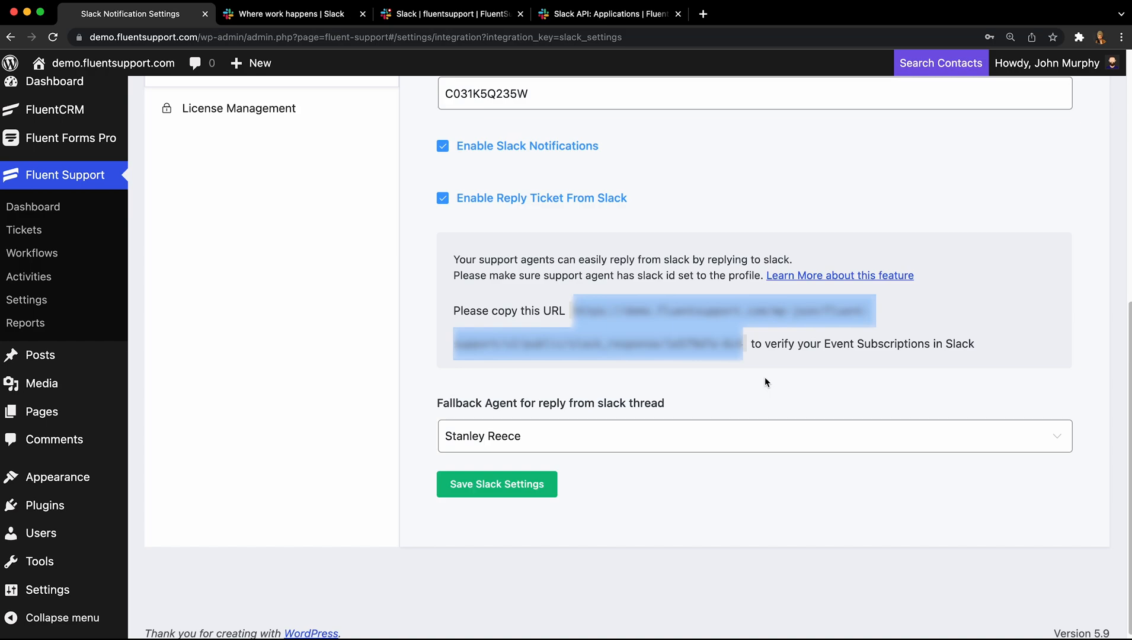
{"action": "left_click", "coordinate": [497, 485]}
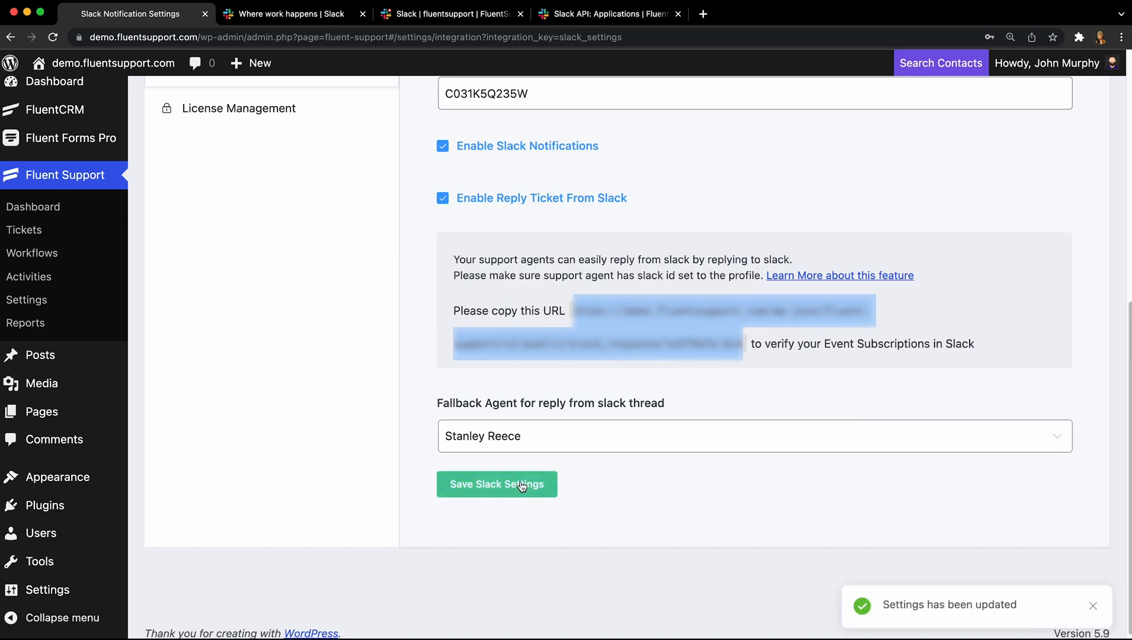
{"action": "left_click", "coordinate": [608, 14]}
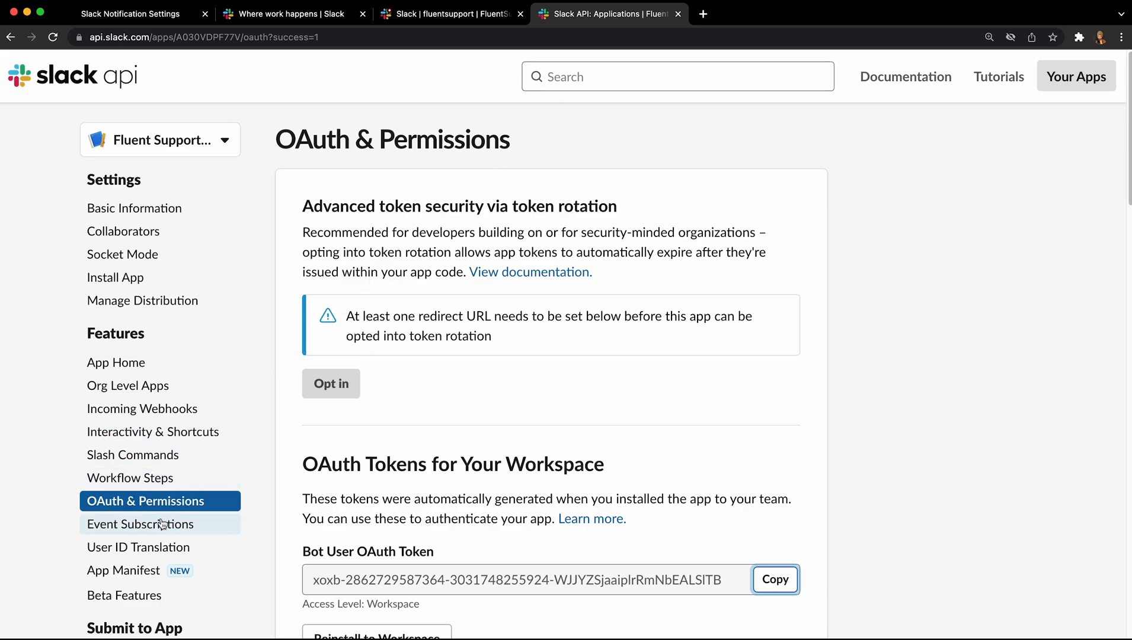
Enable Event Subscriptions for the app with the verified request URL.
{"action": "left_click", "coordinate": [140, 524]}
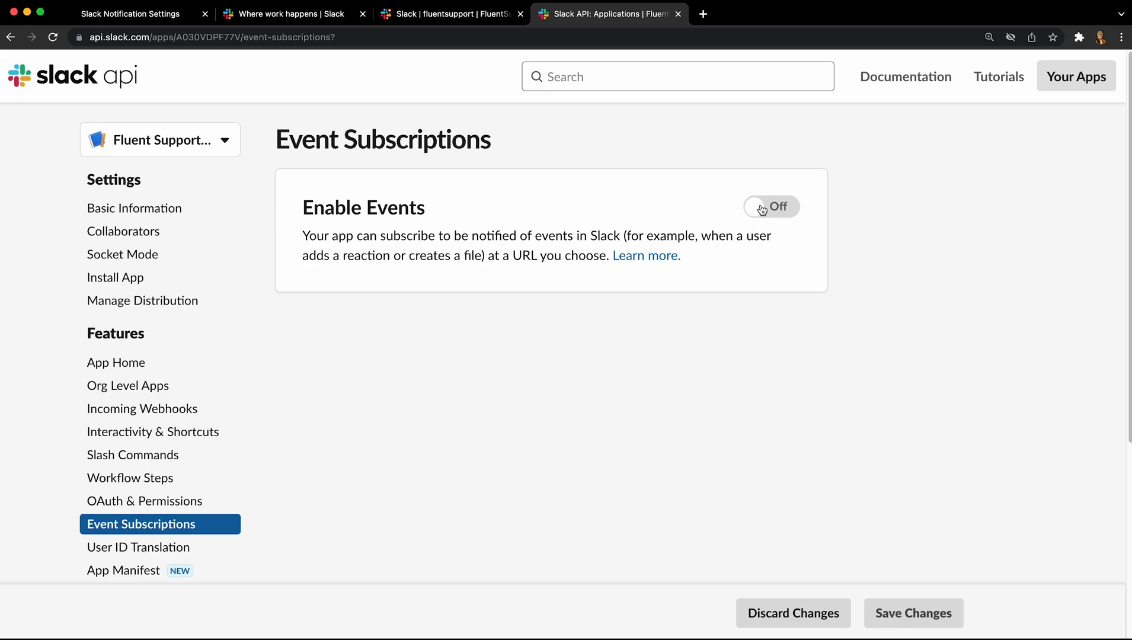
{"action": "left_click", "coordinate": [770, 206]}
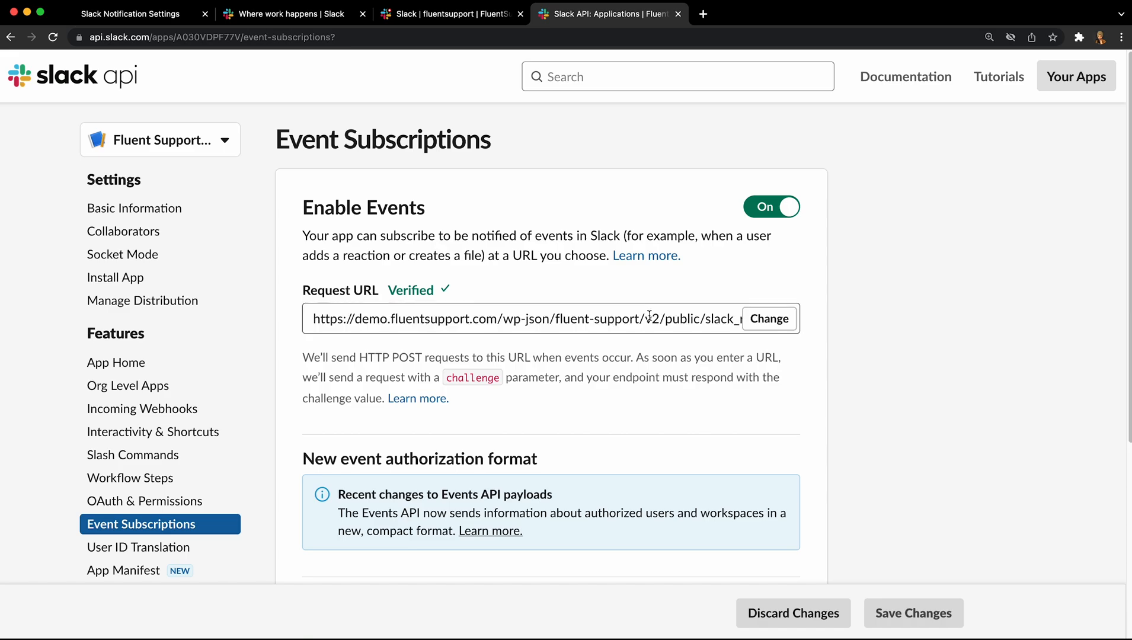
{"action": "scroll", "scroll_direction": "down", "scroll_amount": 3}
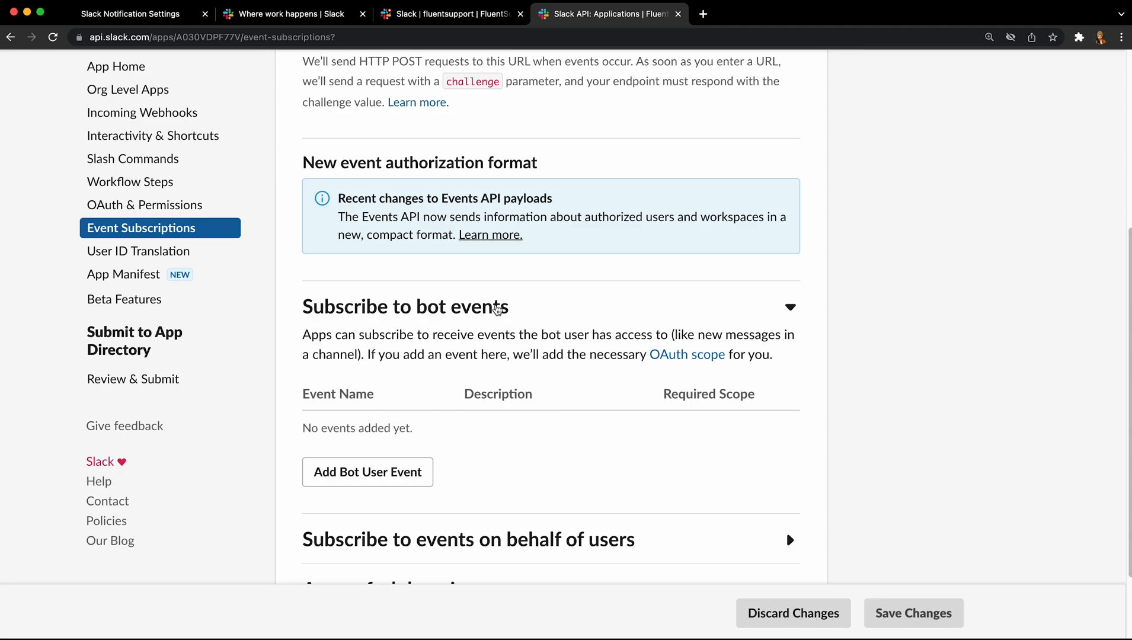
{"action": "left_click", "coordinate": [367, 471]}
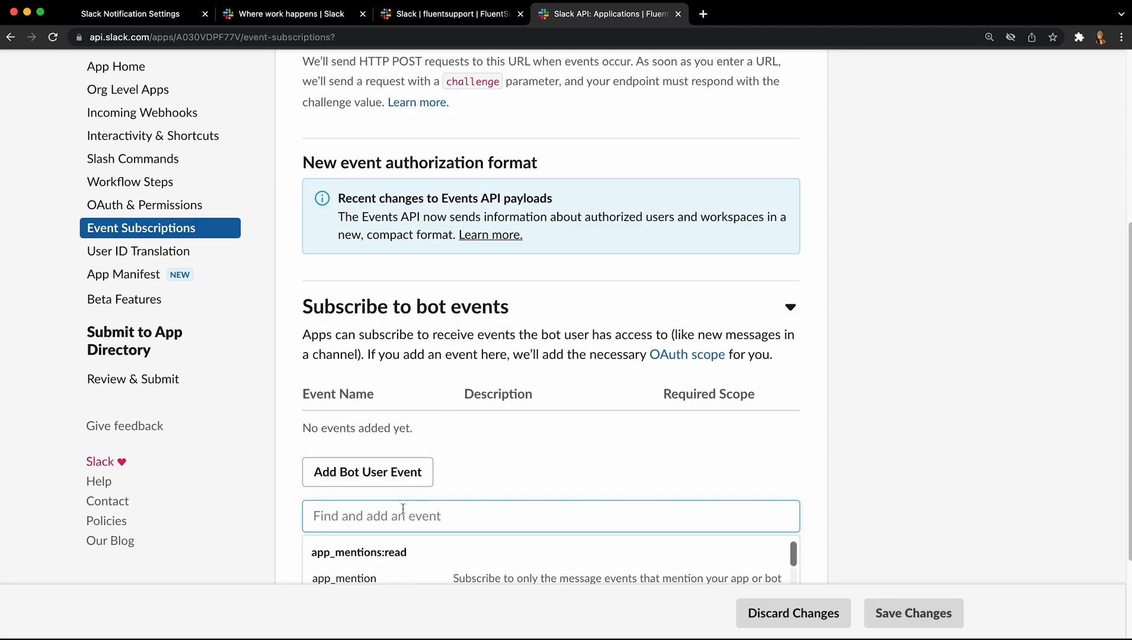
Subscribe to the message.channels bot event and save the changes.
{"action": "type", "text": "message.ch"}
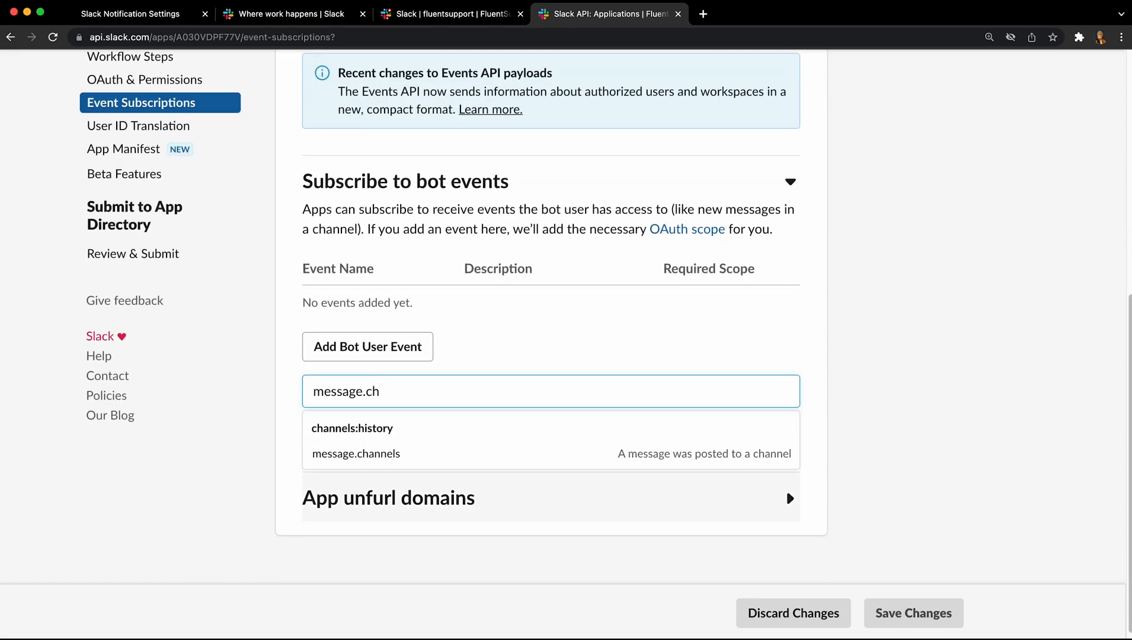
{"action": "left_click", "coordinate": [356, 453]}
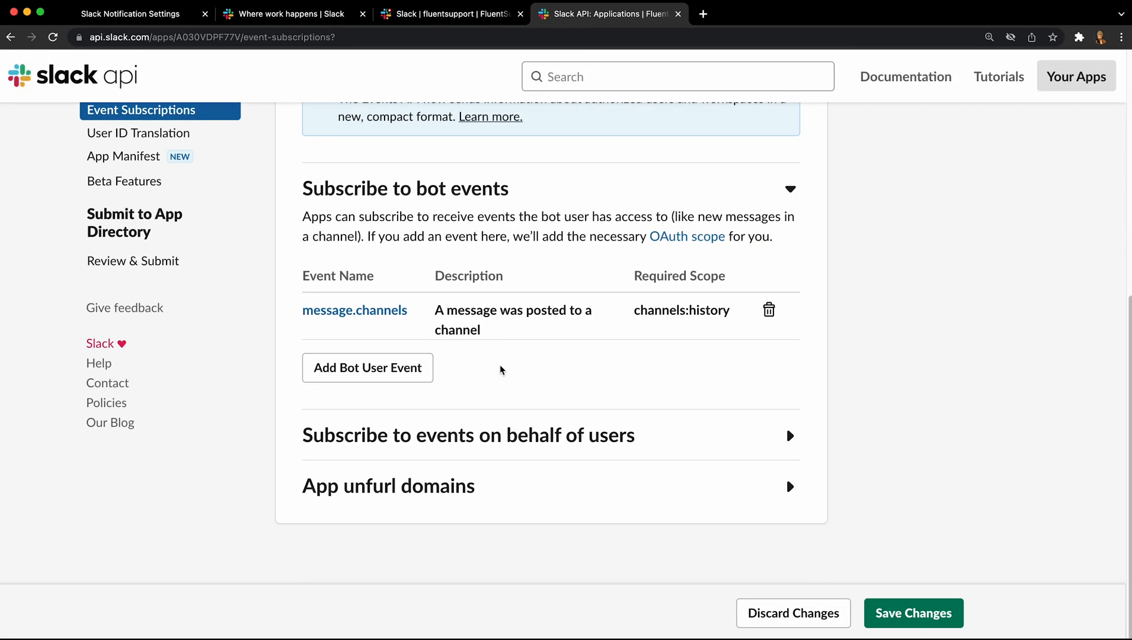
{"action": "left_click", "coordinate": [913, 613]}
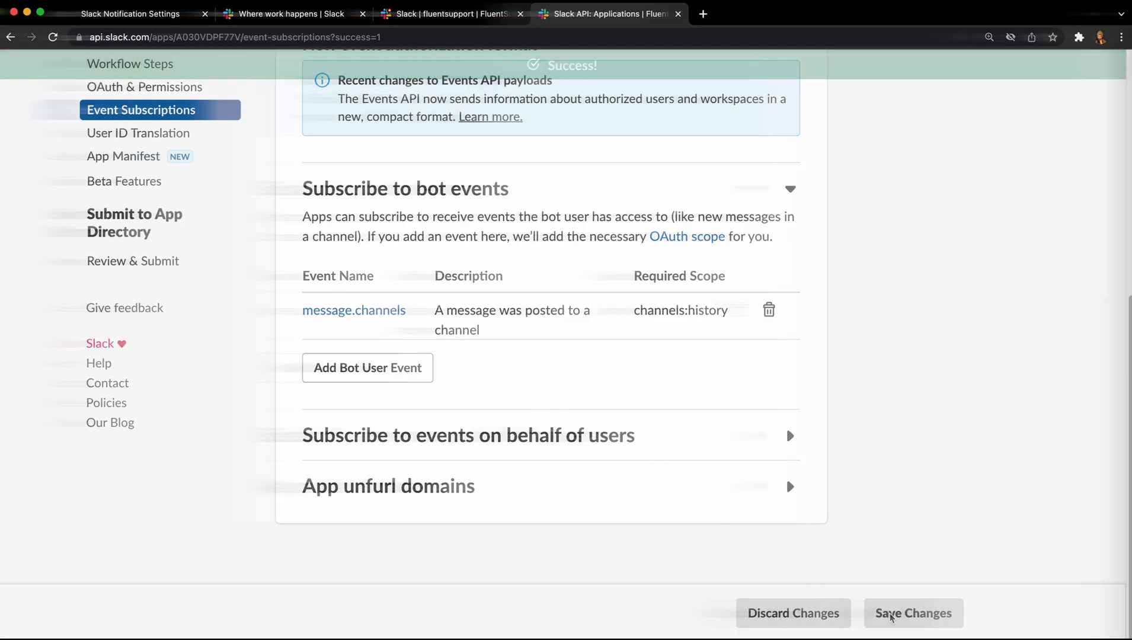
{"action": "left_click", "coordinate": [448, 14]}
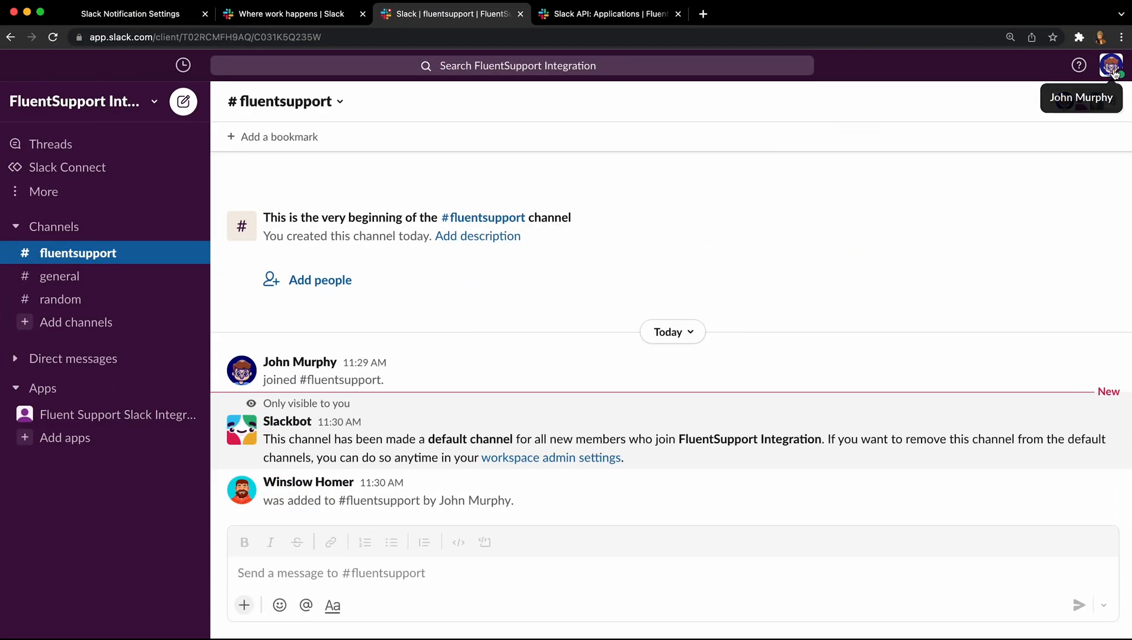
Copy your own Slack member ID from your profile and return to Fluent Support.
{"action": "left_click", "coordinate": [1111, 65]}
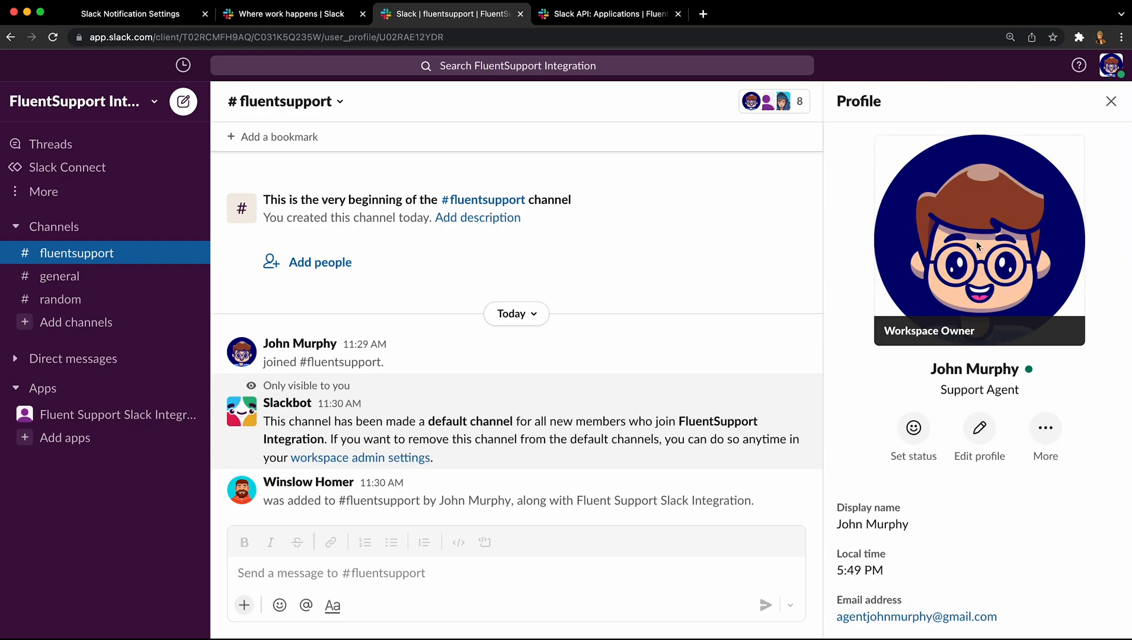
{"action": "left_click", "coordinate": [1044, 427]}
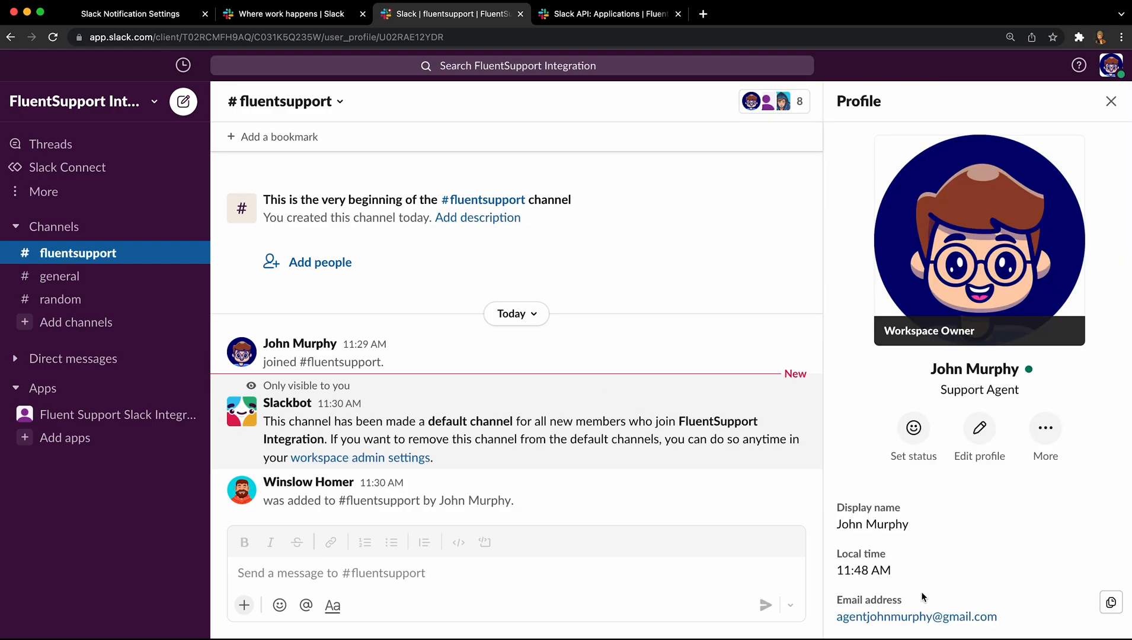
{"action": "left_click", "coordinate": [131, 14]}
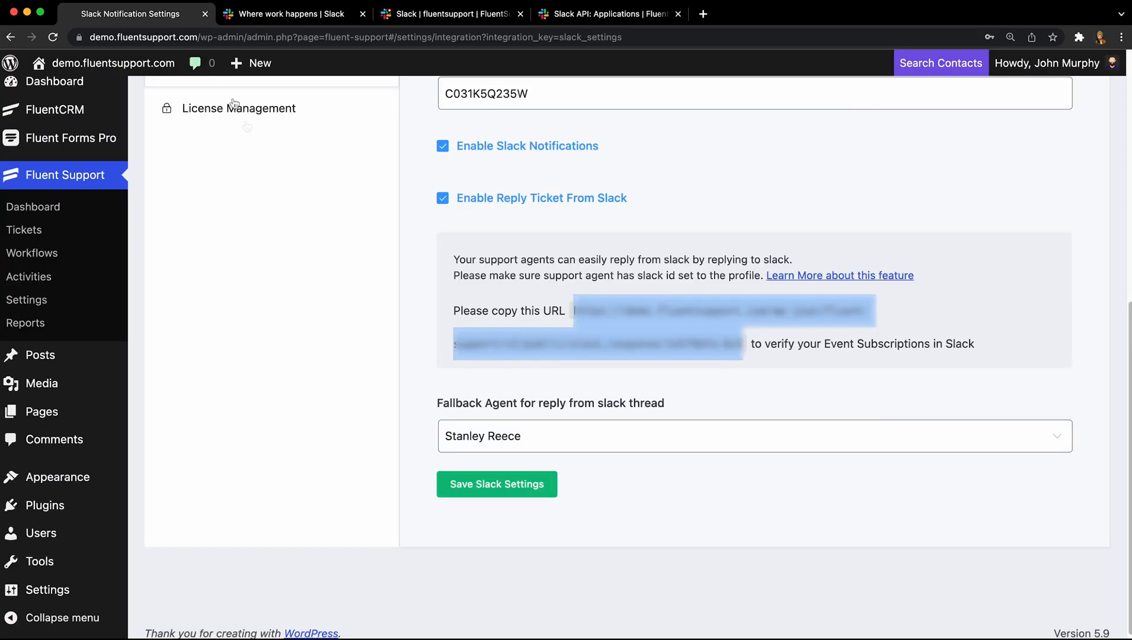
{"action": "scroll", "scroll_direction": "up", "scroll_amount": 3}
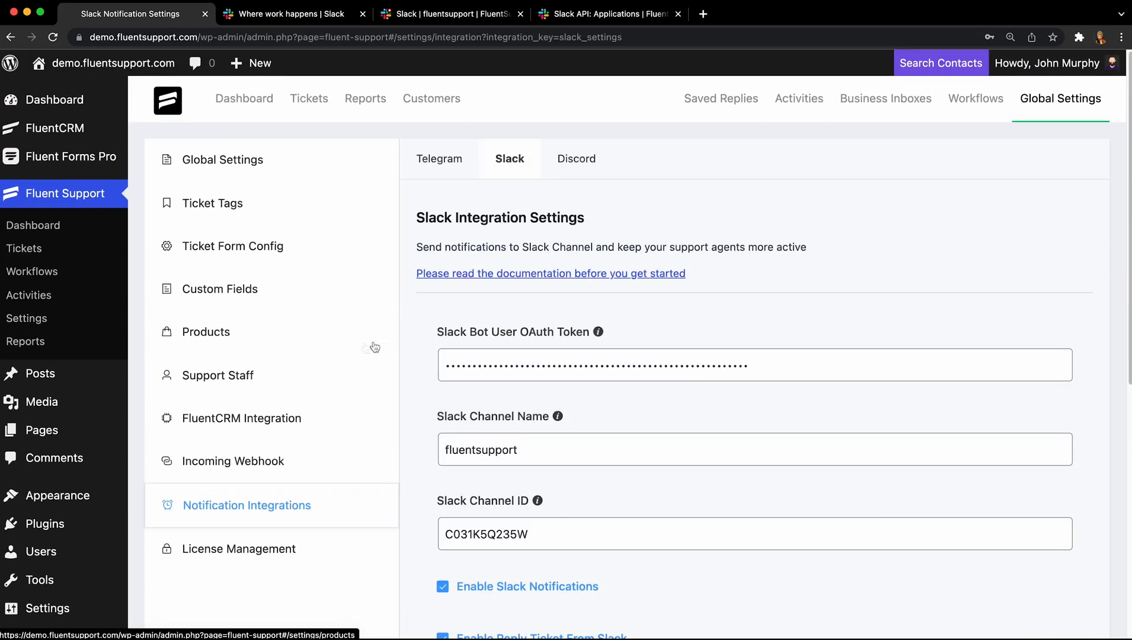
{"action": "left_click", "coordinate": [217, 375]}
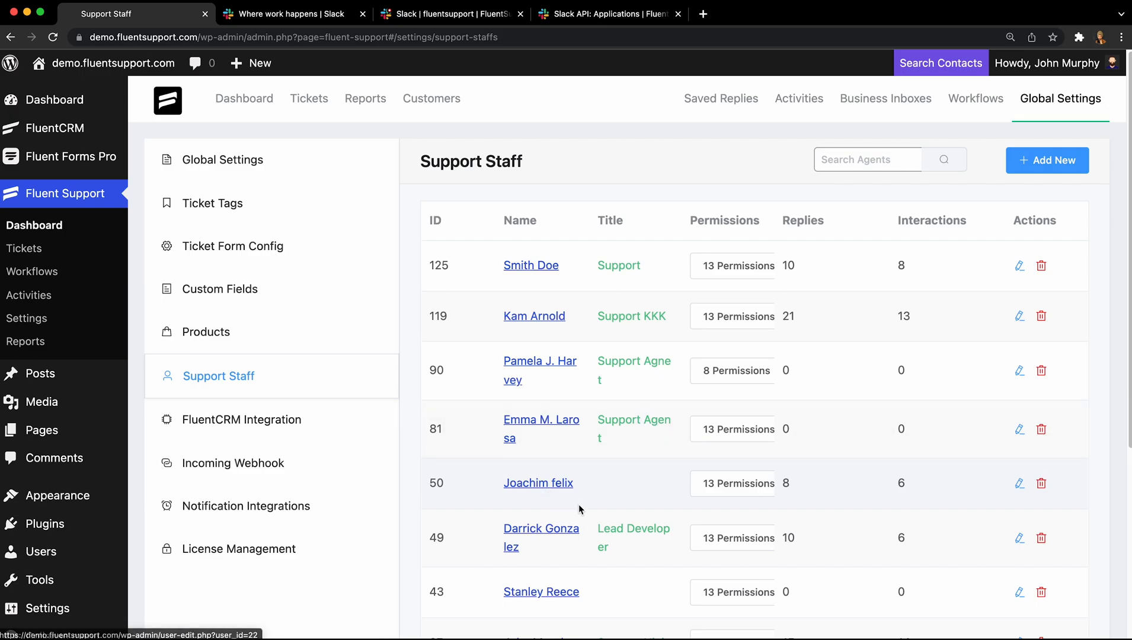
{"action": "scroll", "scroll_direction": "down", "scroll_amount": 3}
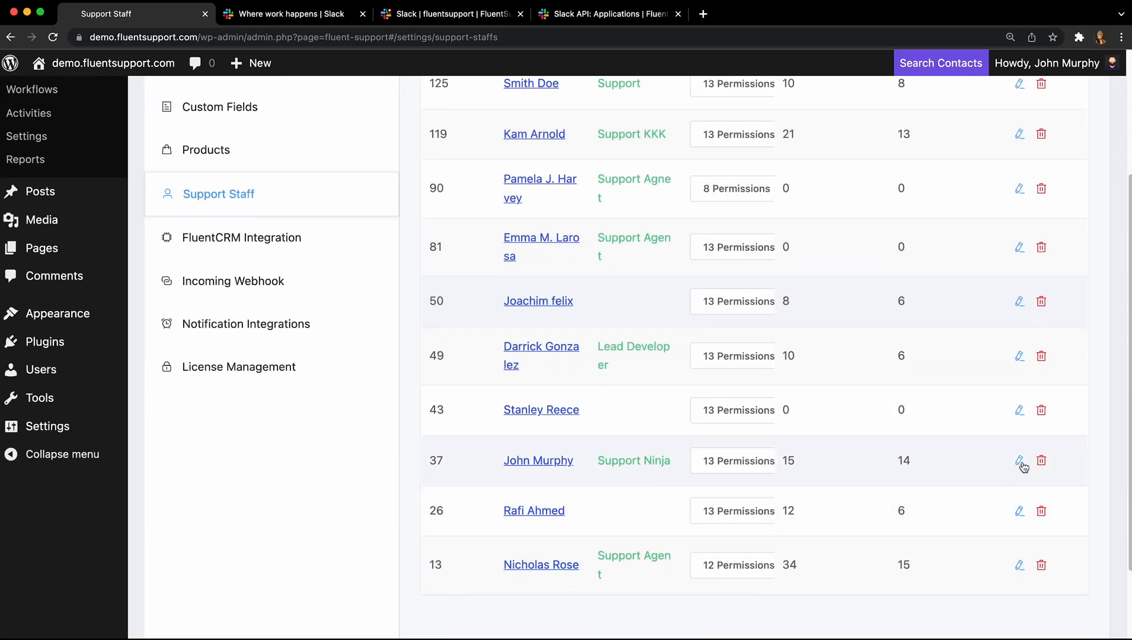
{"action": "left_click", "coordinate": [1021, 460]}
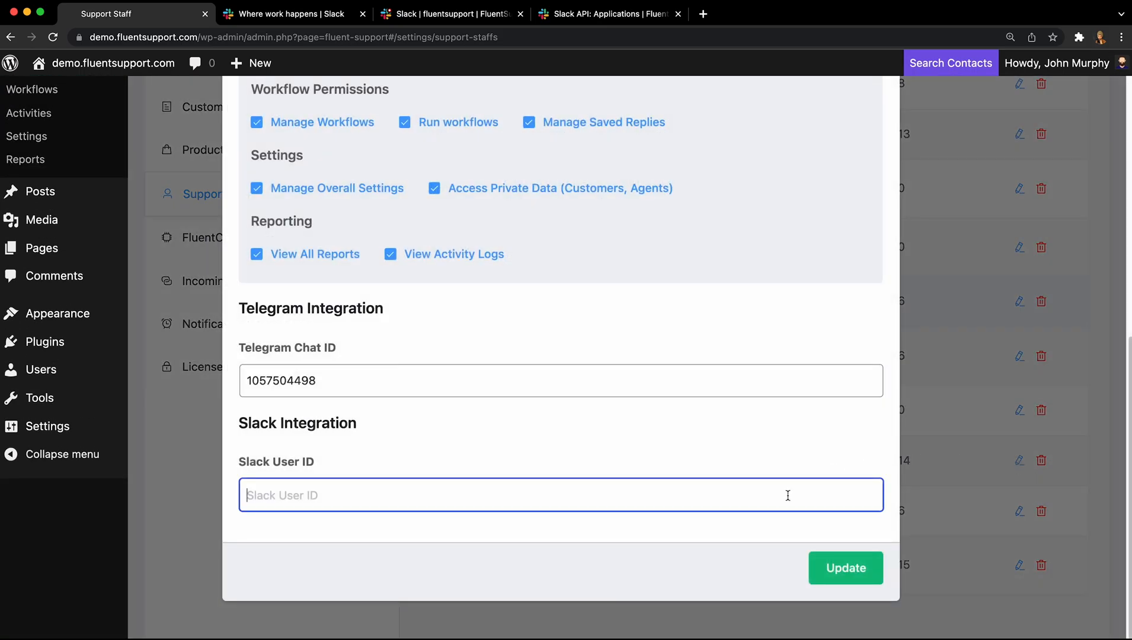
{"action": "type", "text": "U02RAE12YDR"}
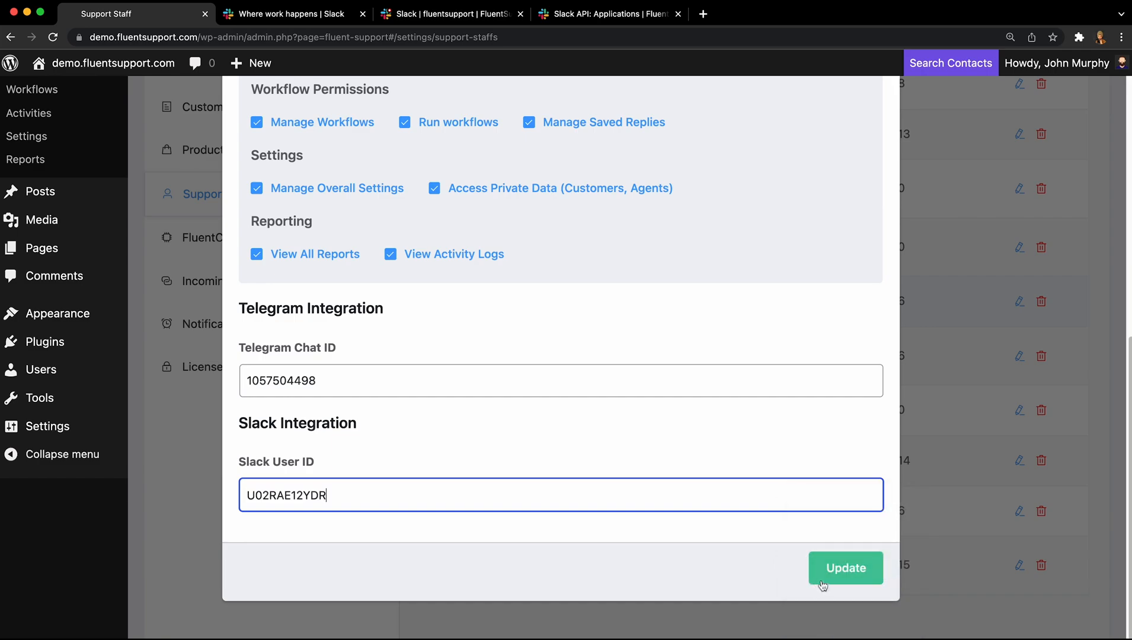
{"action": "left_click", "coordinate": [845, 568]}
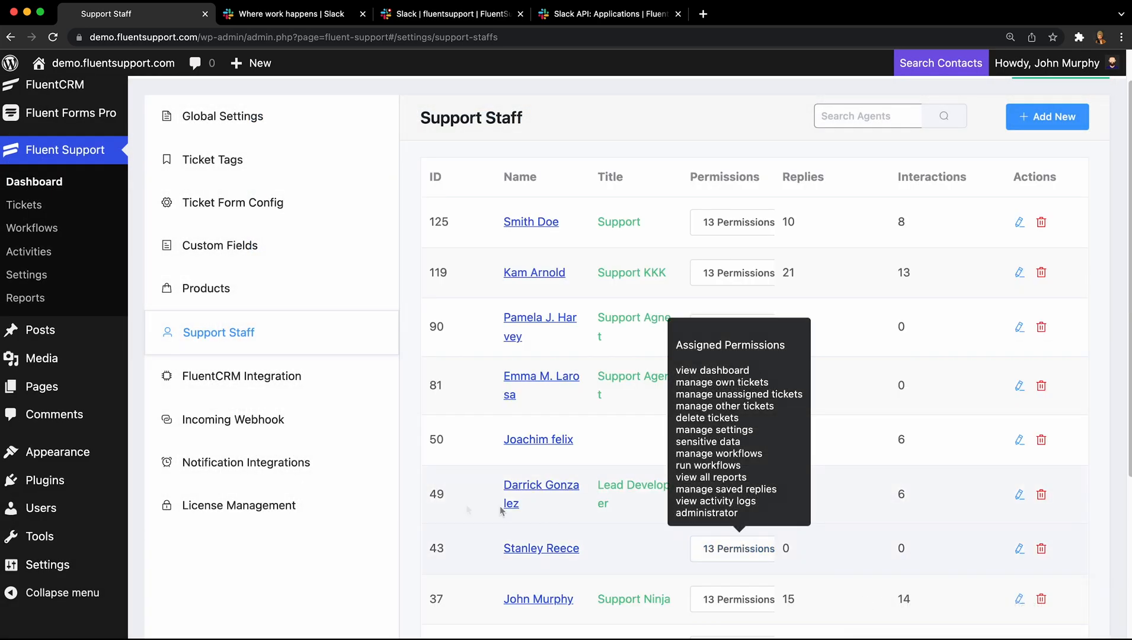
Pick a different Fallback Agent in the Slack integration and save the Slack settings.
{"action": "left_click", "coordinate": [247, 462]}
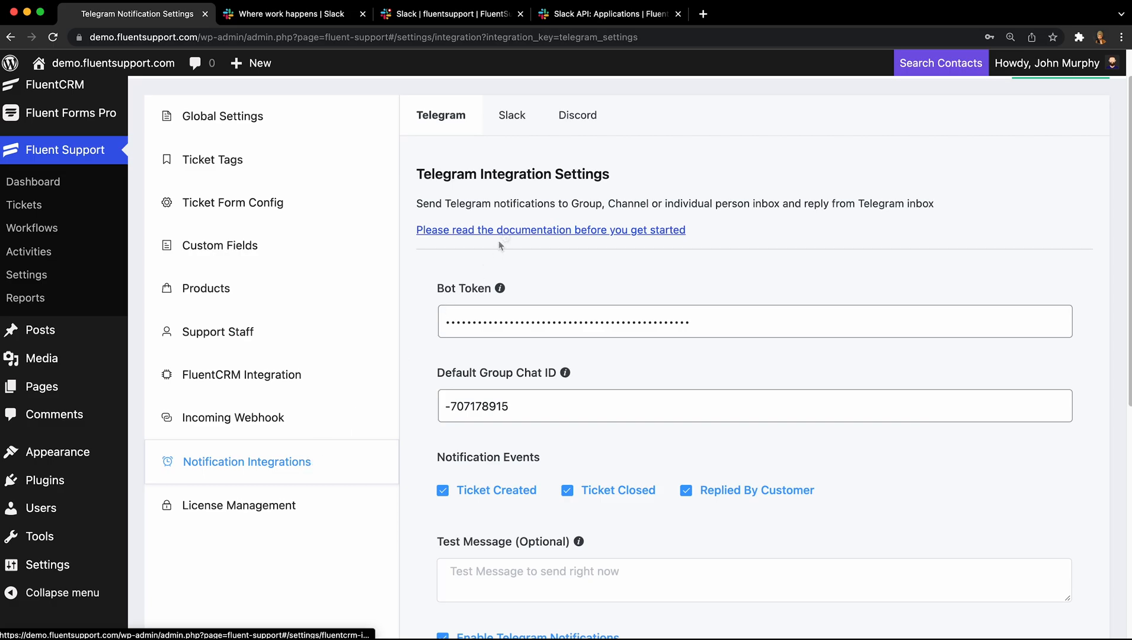
{"action": "left_click", "coordinate": [511, 115]}
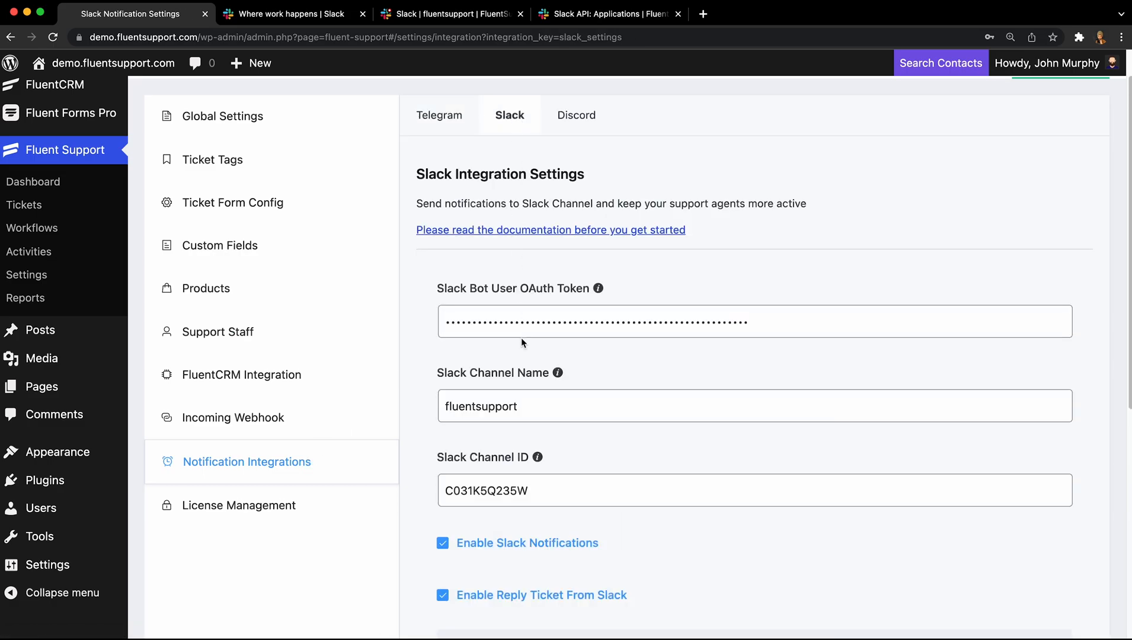
{"action": "scroll", "scroll_direction": "down", "scroll_amount": 3}
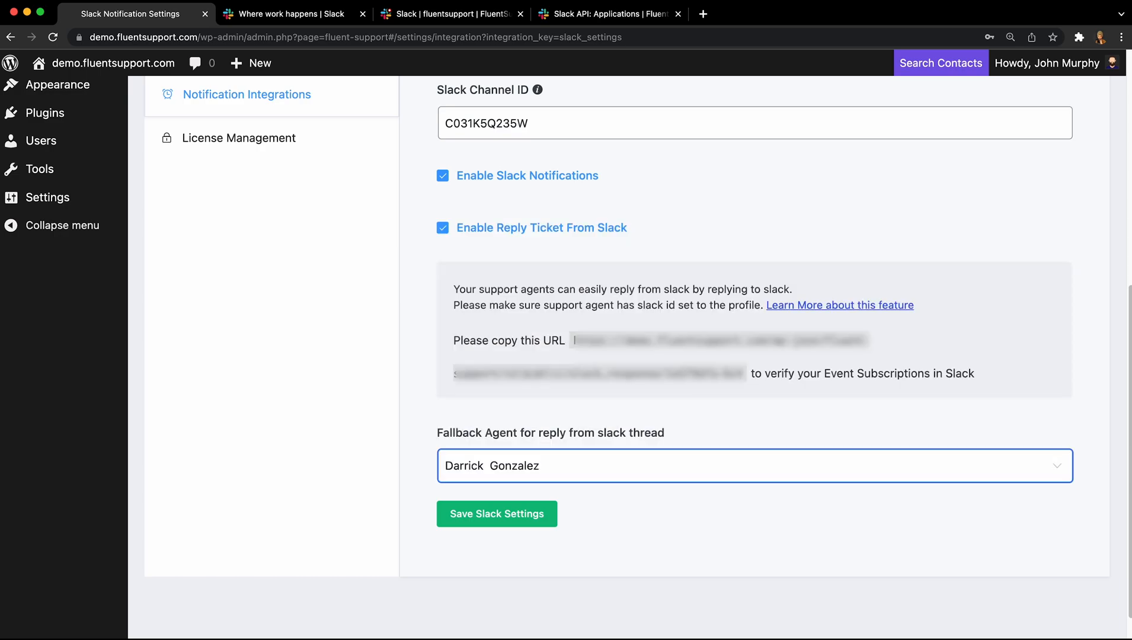
{"action": "left_click", "coordinate": [497, 513]}
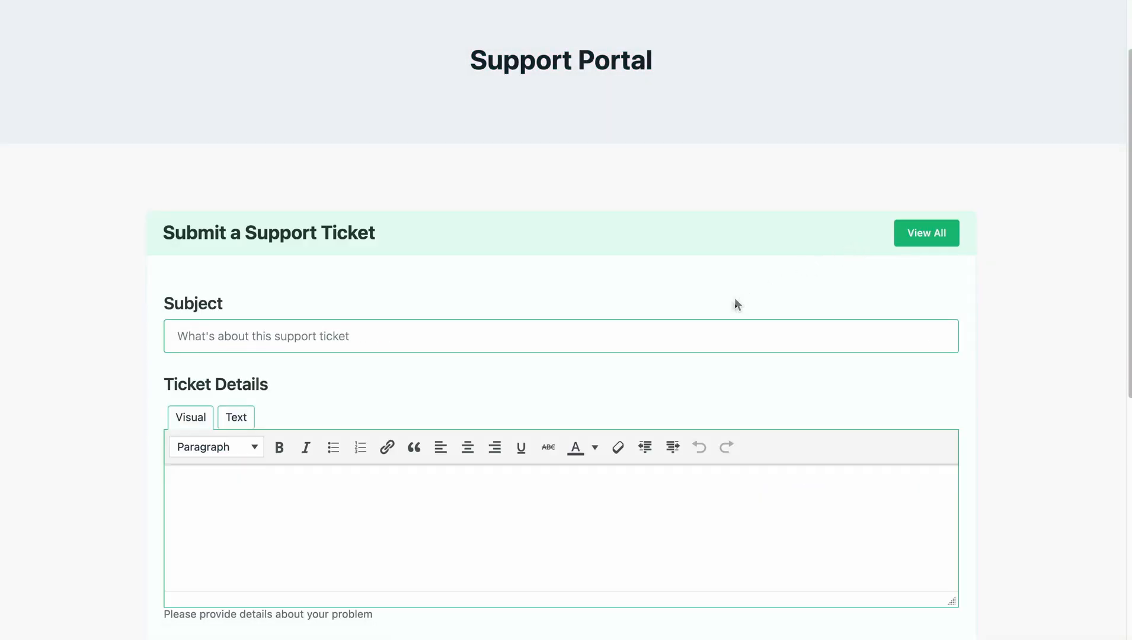
Create a portal ticket with details 'How do I integrate with Fluent Forms?'.
{"action": "type", "text": "How do I integrate with Fluent Forms?"}
{"action": "type", "text": "Hello, I want to know if your support plugin can integrate with Fluent Forms? Thanks"}
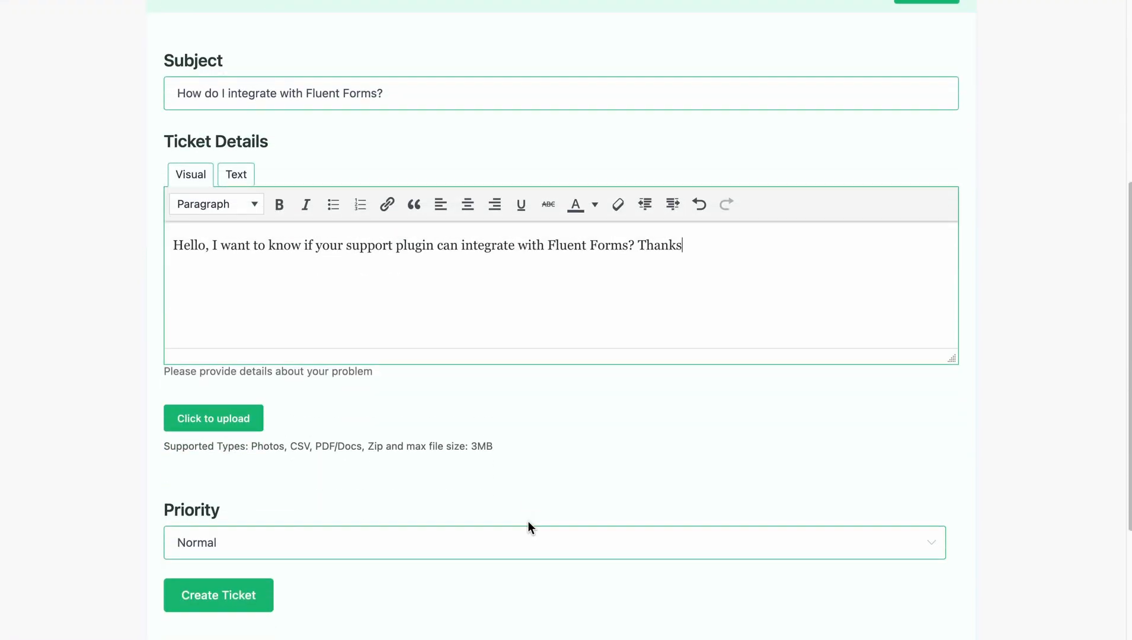
{"action": "left_click", "coordinate": [218, 595]}
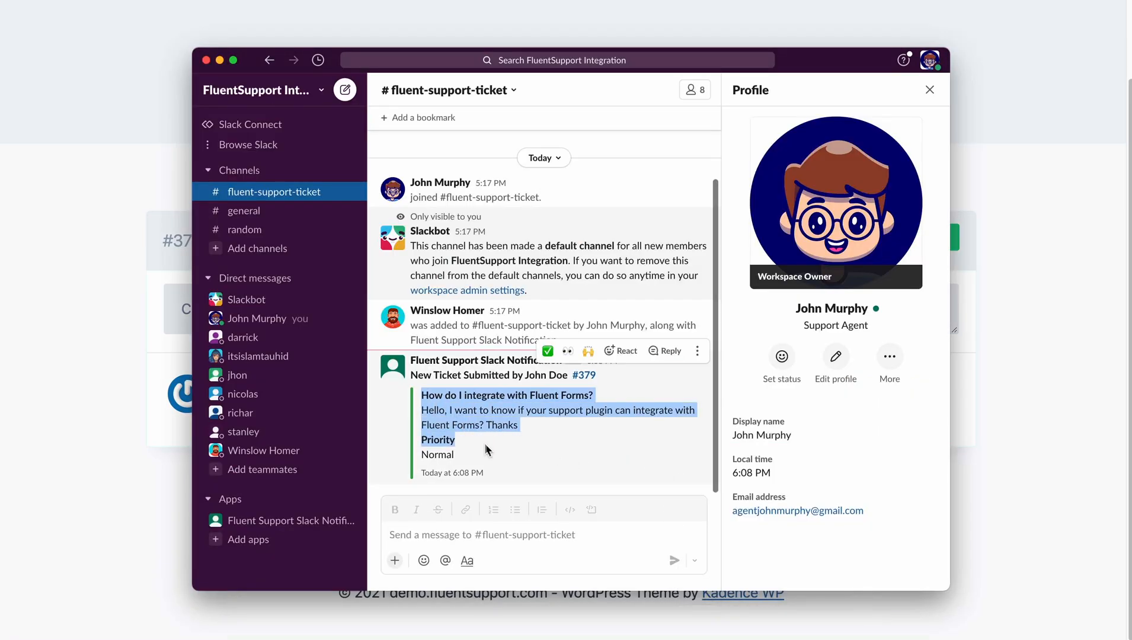
{"action": "mouse_move", "coordinate": [667, 351]}
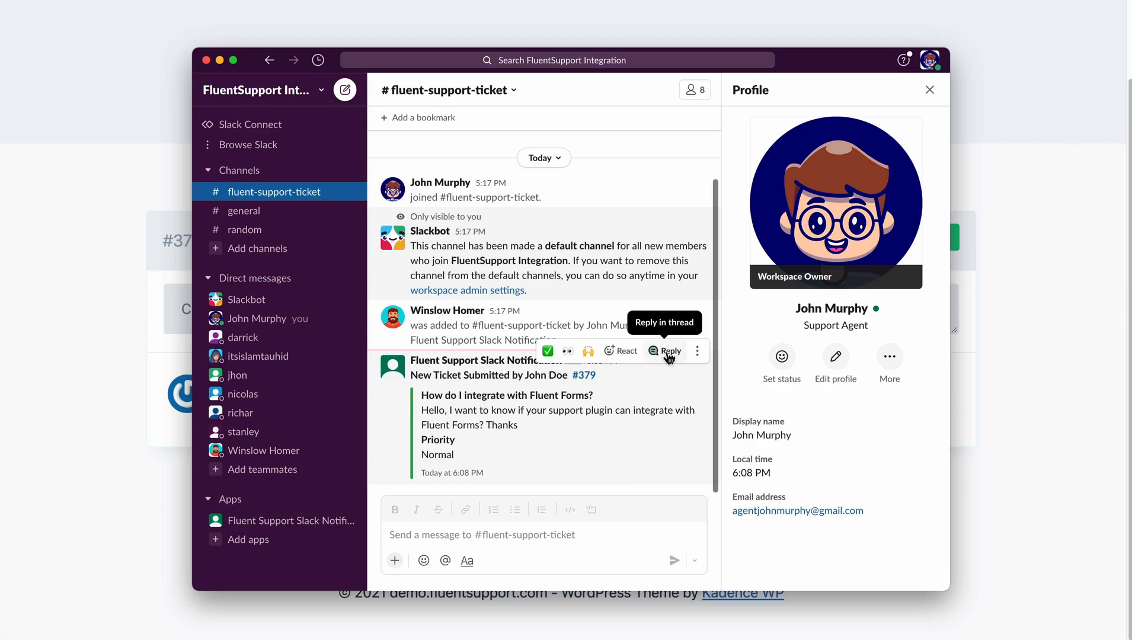
Reply 'Hello, John Doe' in the Slack thread of the #379 ticket notification.
{"action": "left_click", "coordinate": [665, 351]}
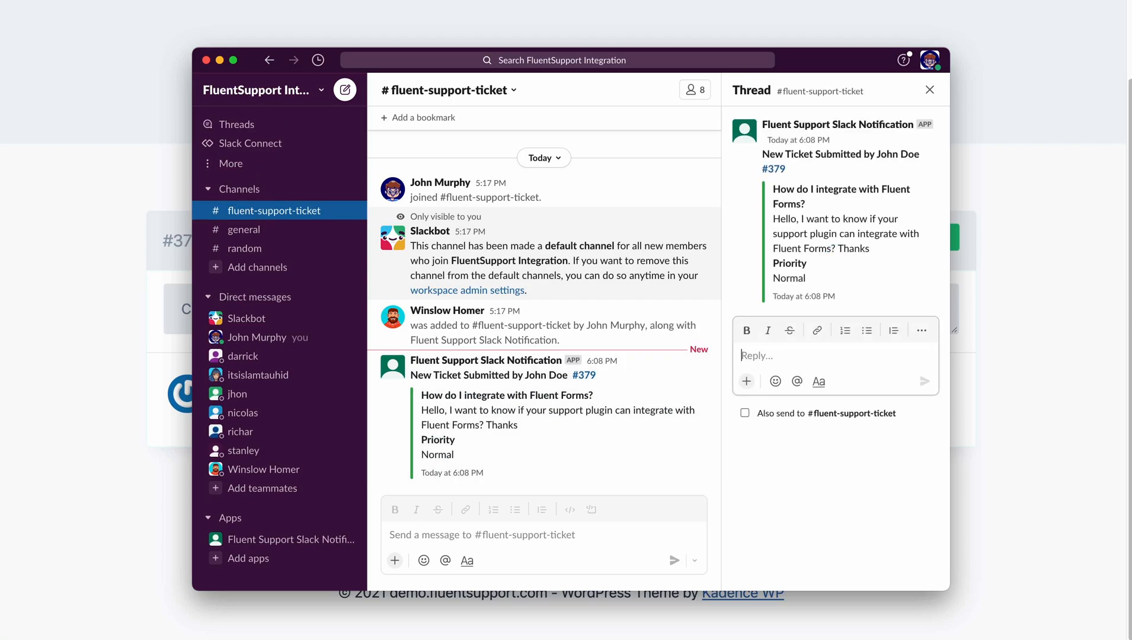
{"action": "type", "text": "Hello, John Doe"}
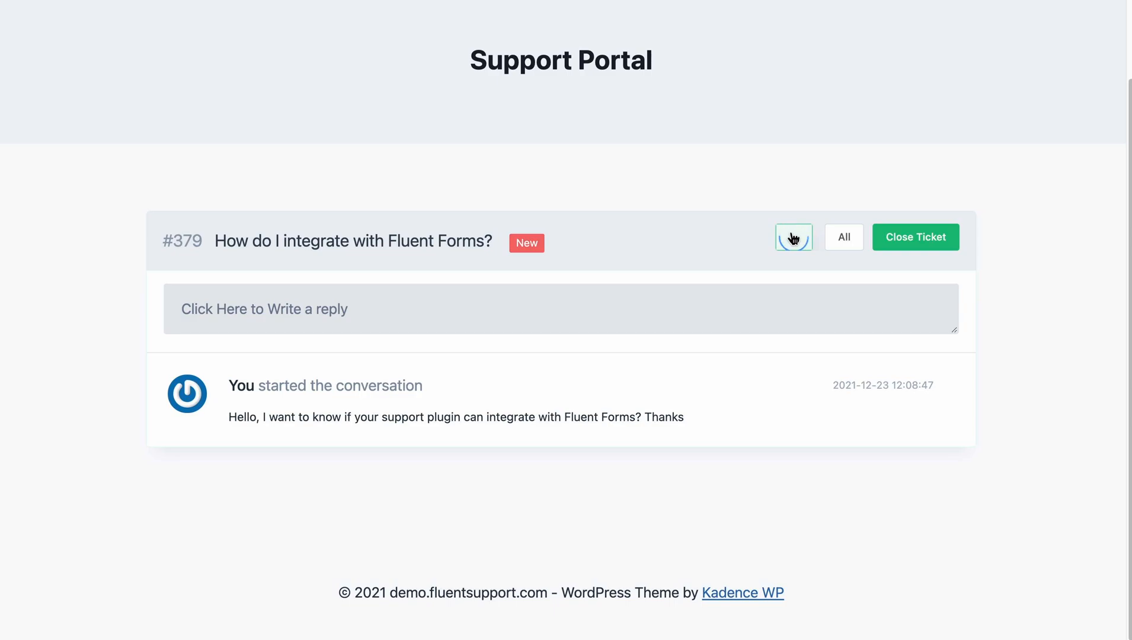
{"action": "left_click", "coordinate": [793, 237]}
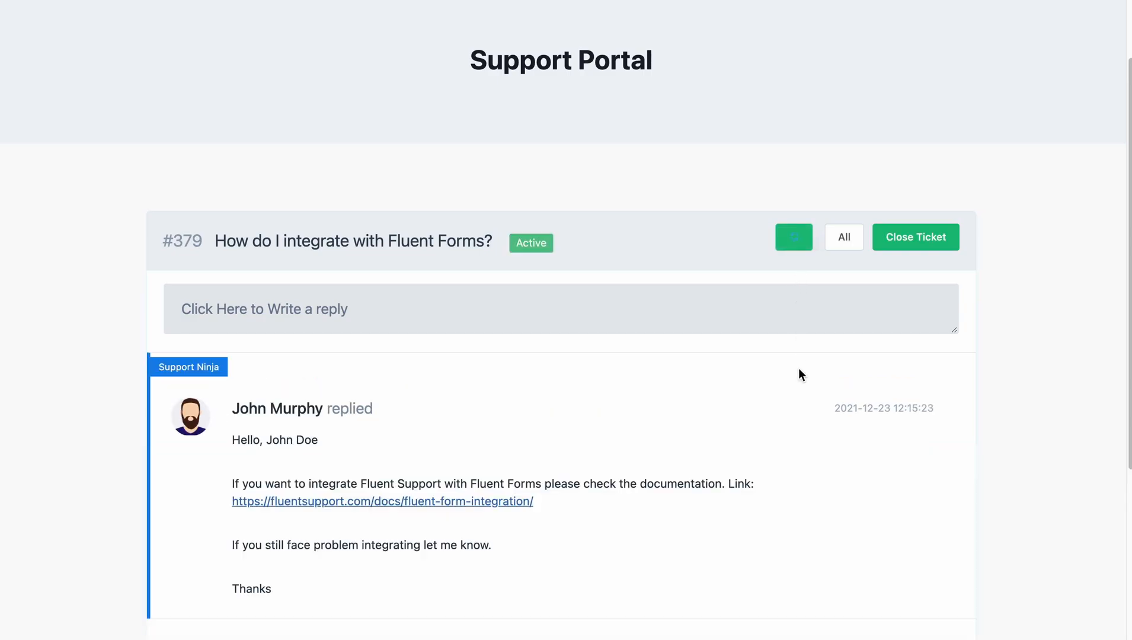